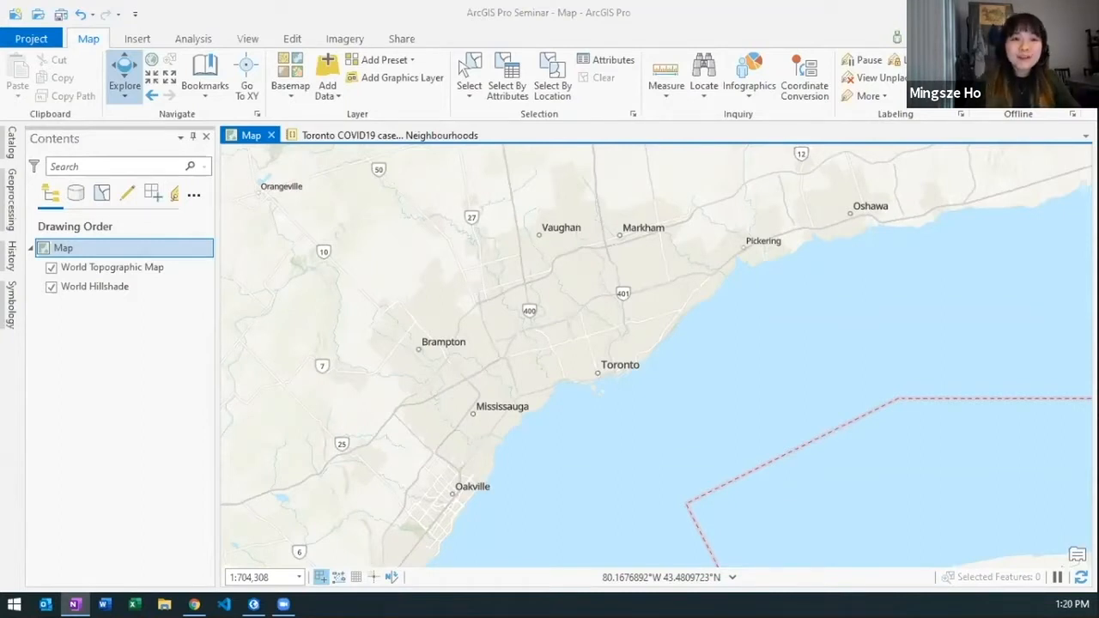
mouse_move(195, 38)
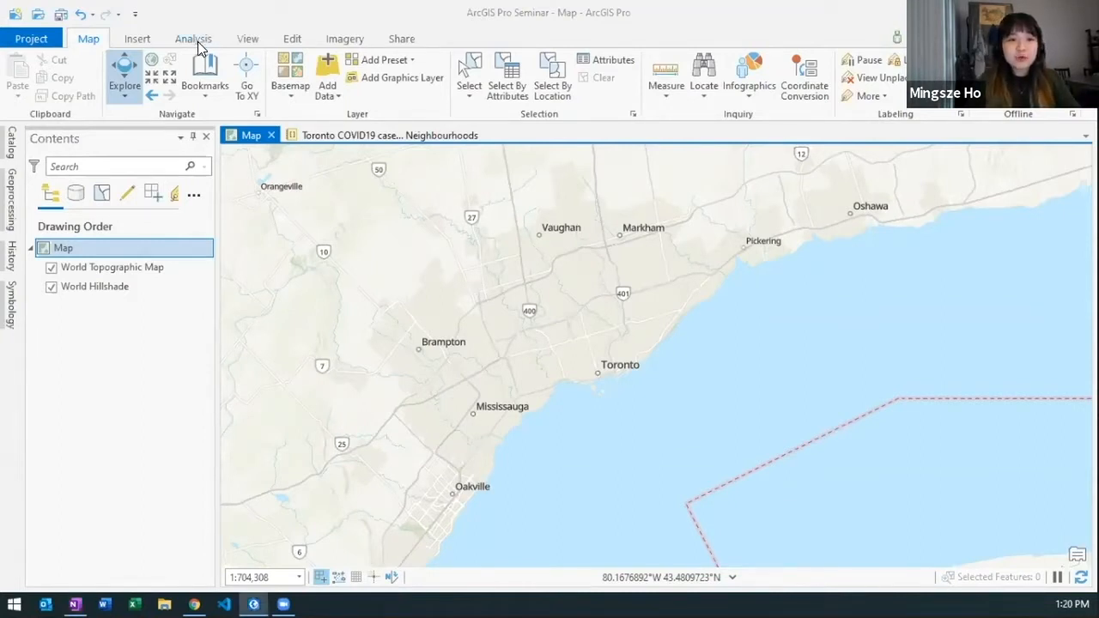
Step: Show ArcGIS Pro's Analysis tools, then bring Toronto's COVID-19 status page to the front
left_click(192, 38)
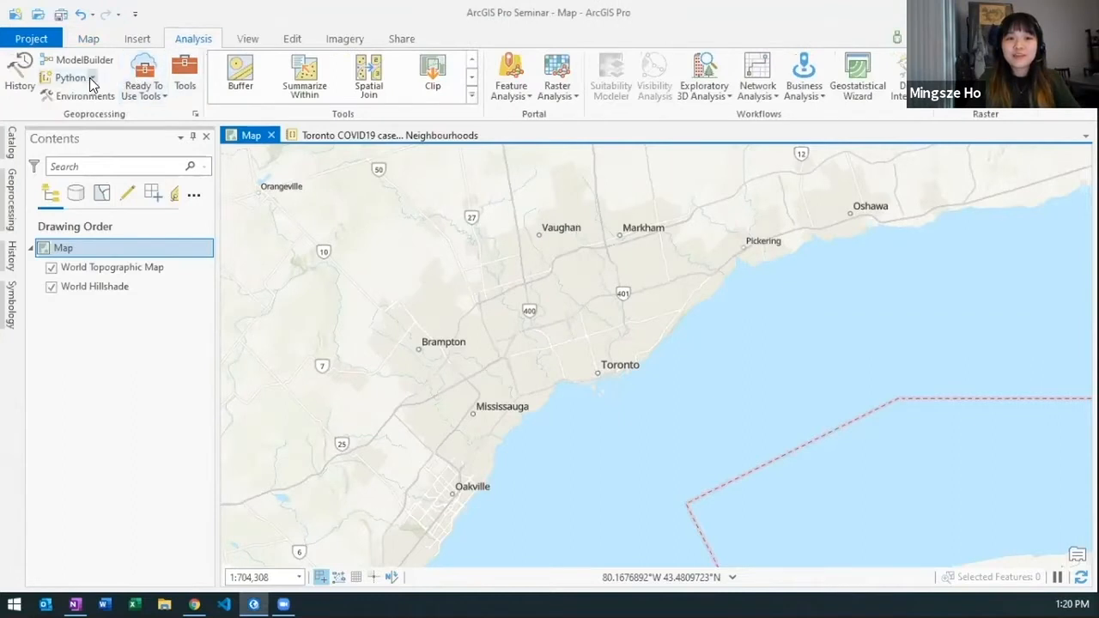
left_click(70, 79)
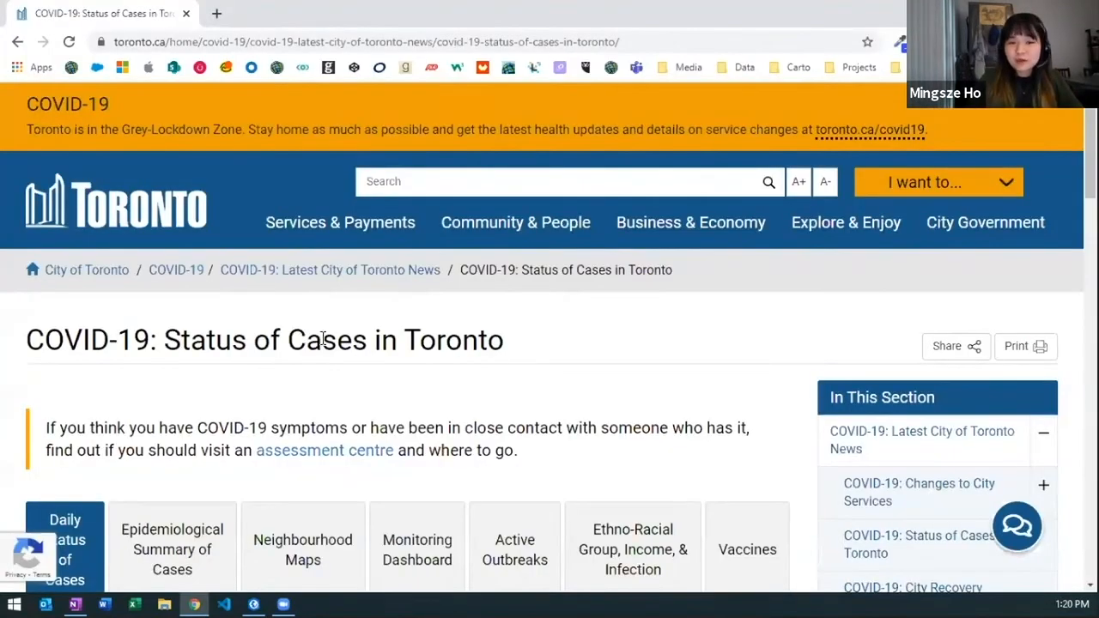
Step: Open the COVID-19 Neighbourhood Cases and Rates Excel file from the Neighbourhood Maps tab
scroll("down", 3)
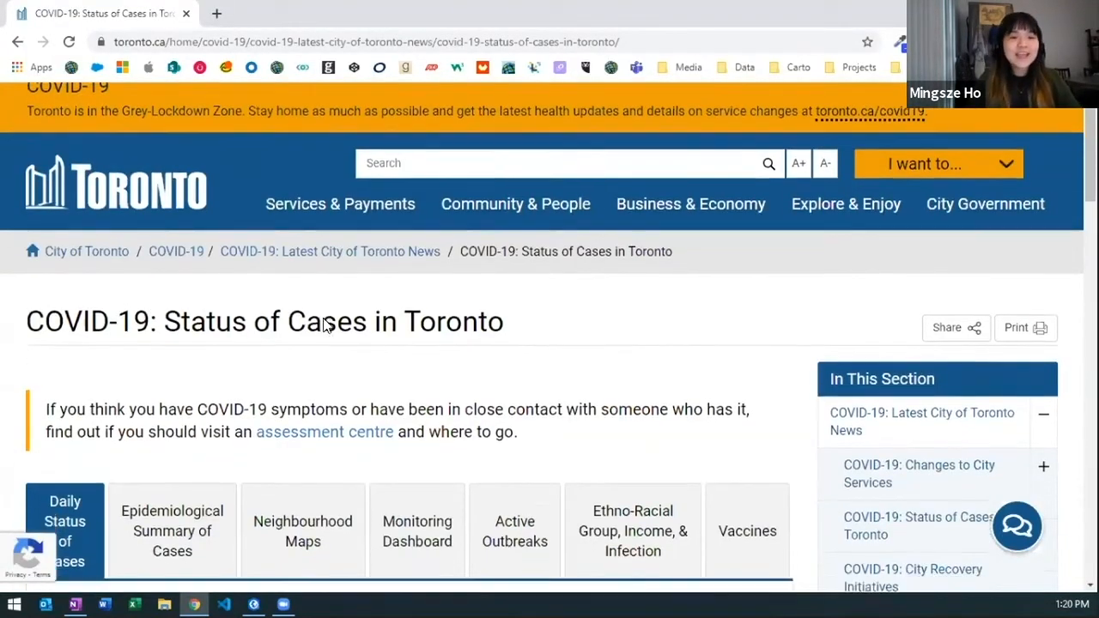
scroll("down", 3)
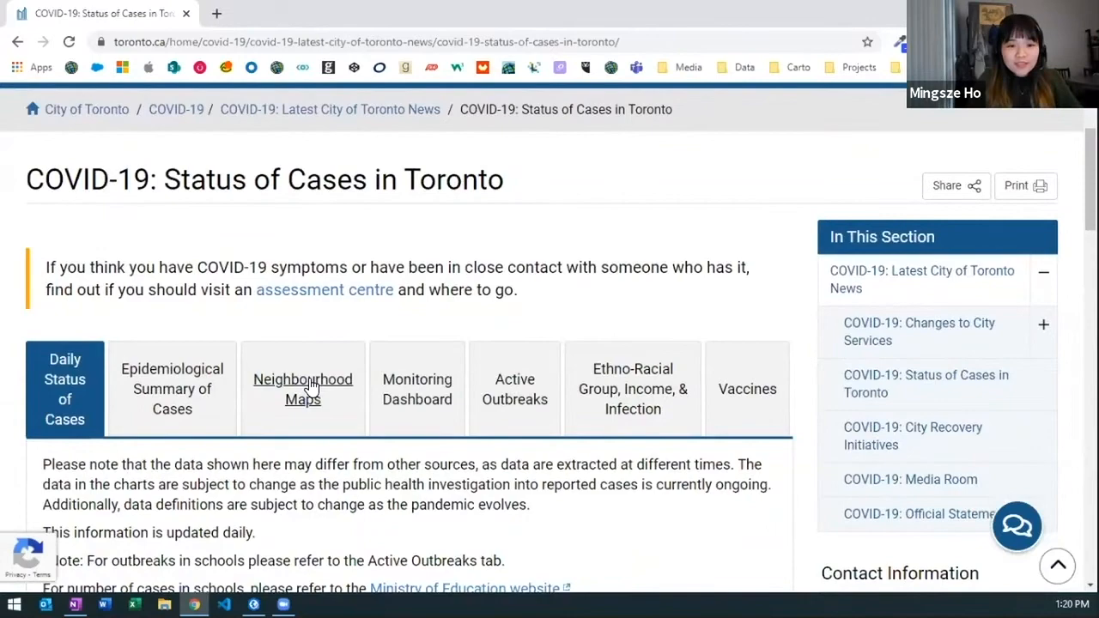
left_click(302, 389)
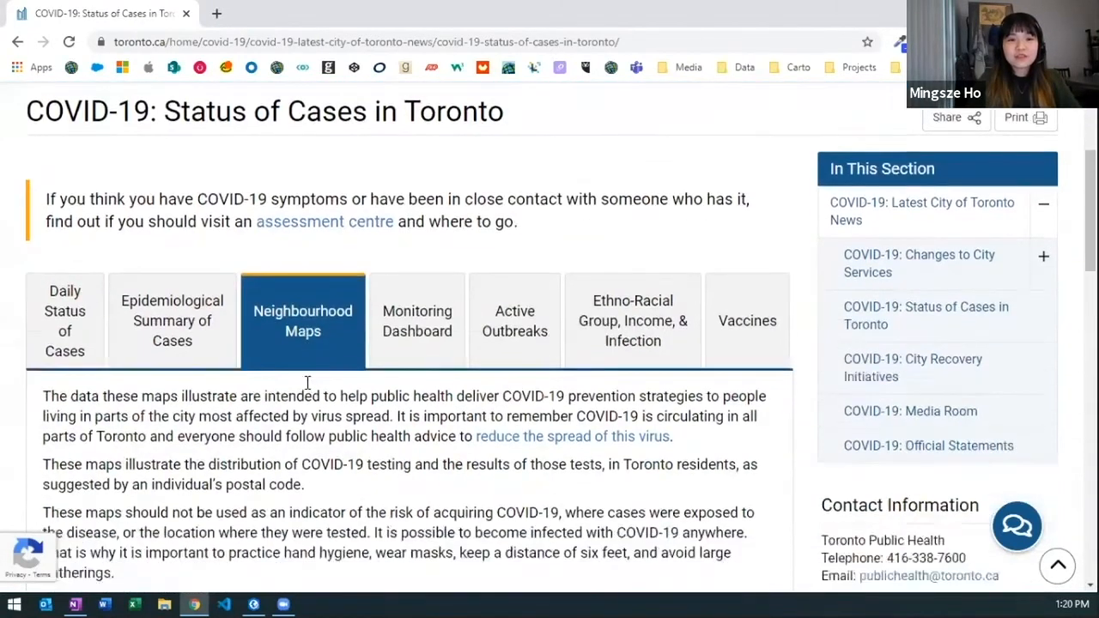
scroll("down", 3)
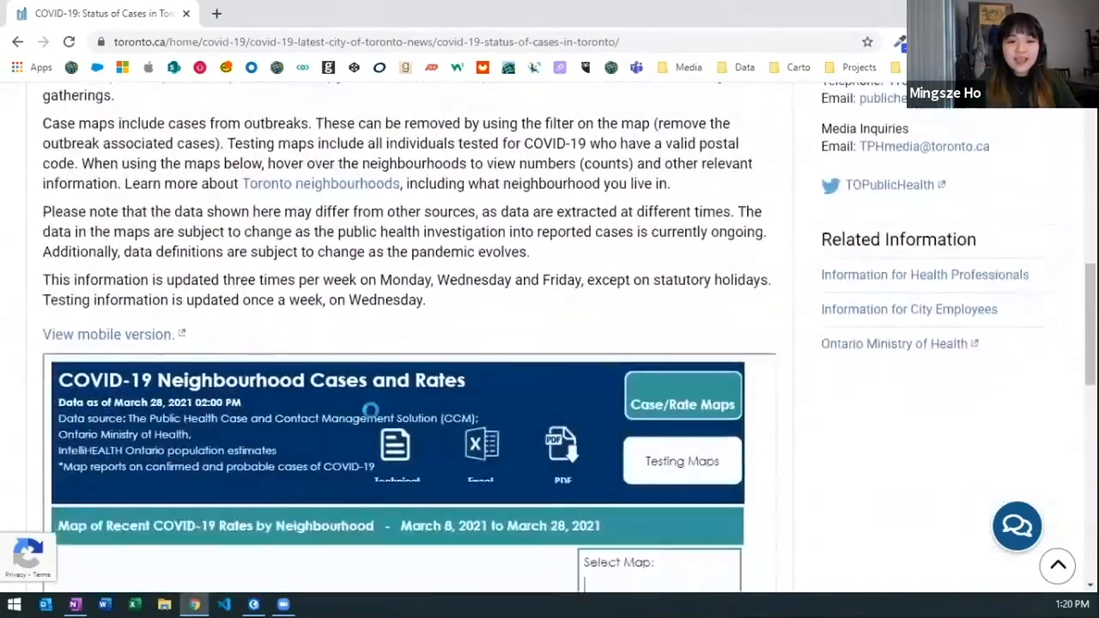
scroll("down", 3)
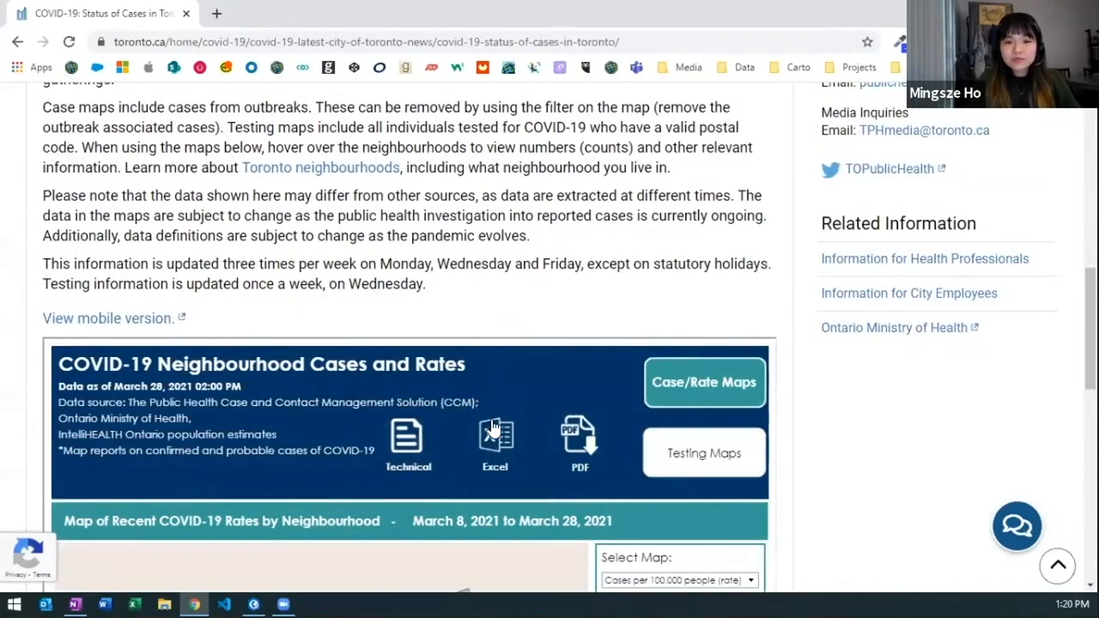
left_click(495, 434)
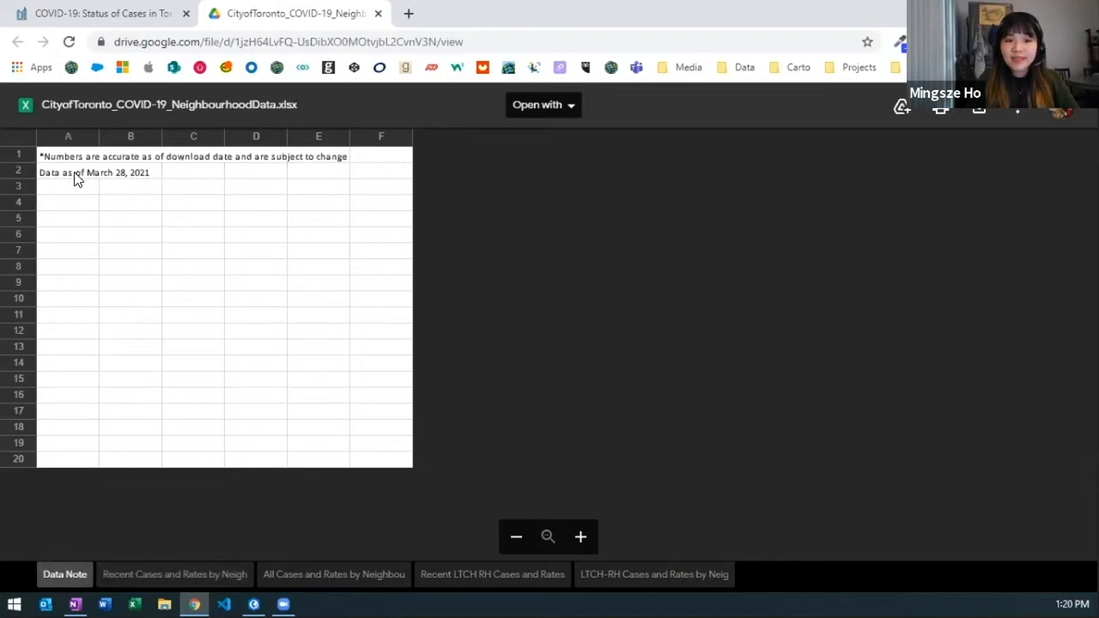
mouse_move(123, 367)
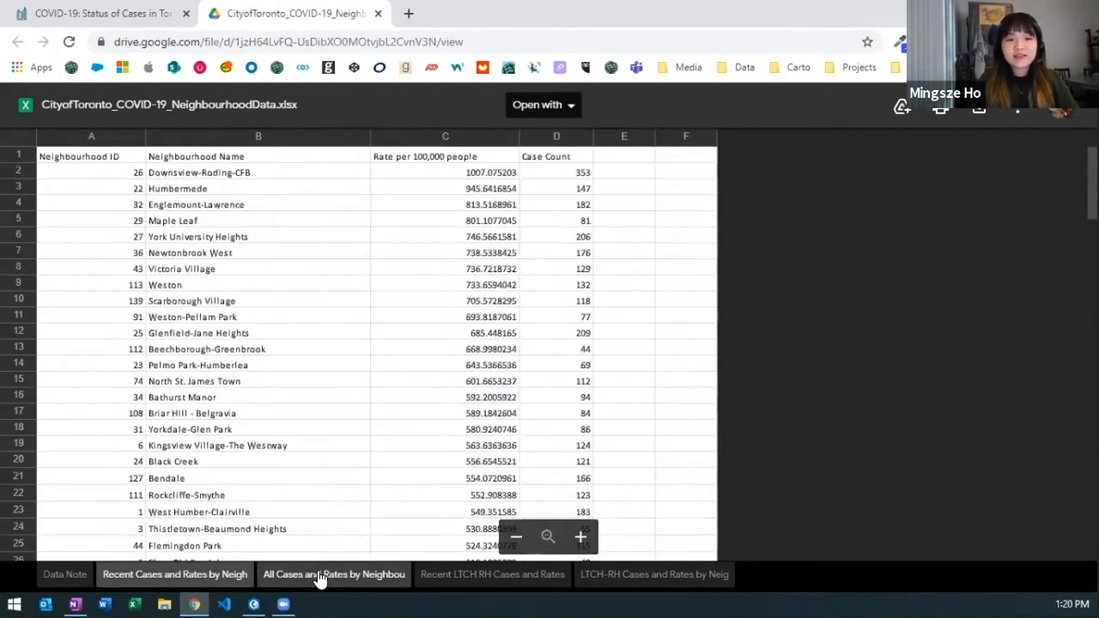
Step: Browse the neighbourhood cases and Recent LTCH RH Cases sheets, then return to toronto.ca
left_click(334, 574)
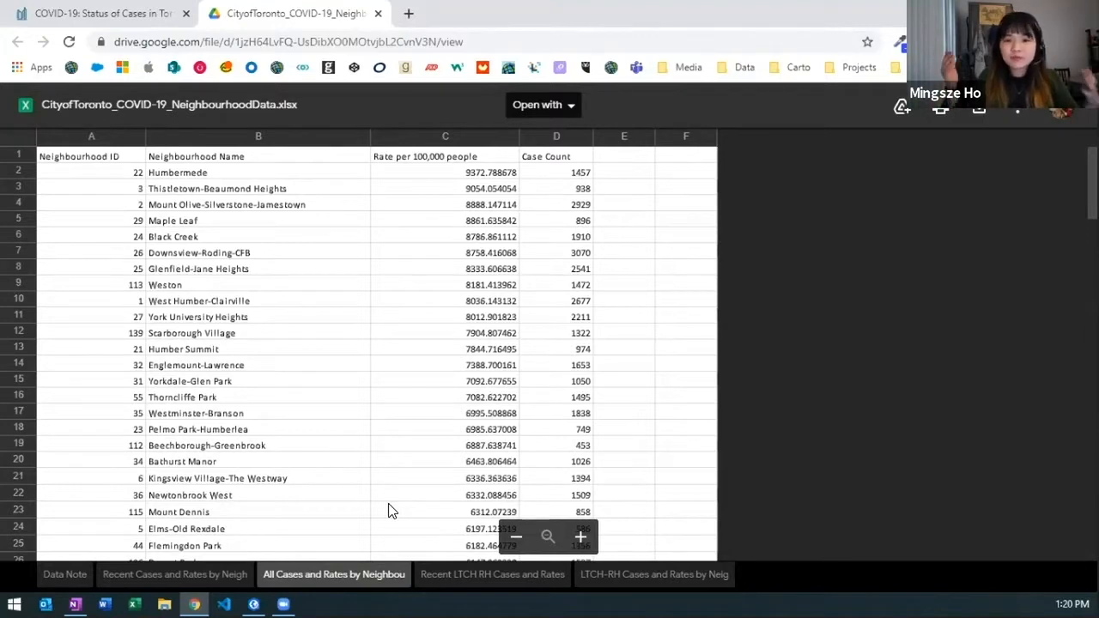
left_click(491, 574)
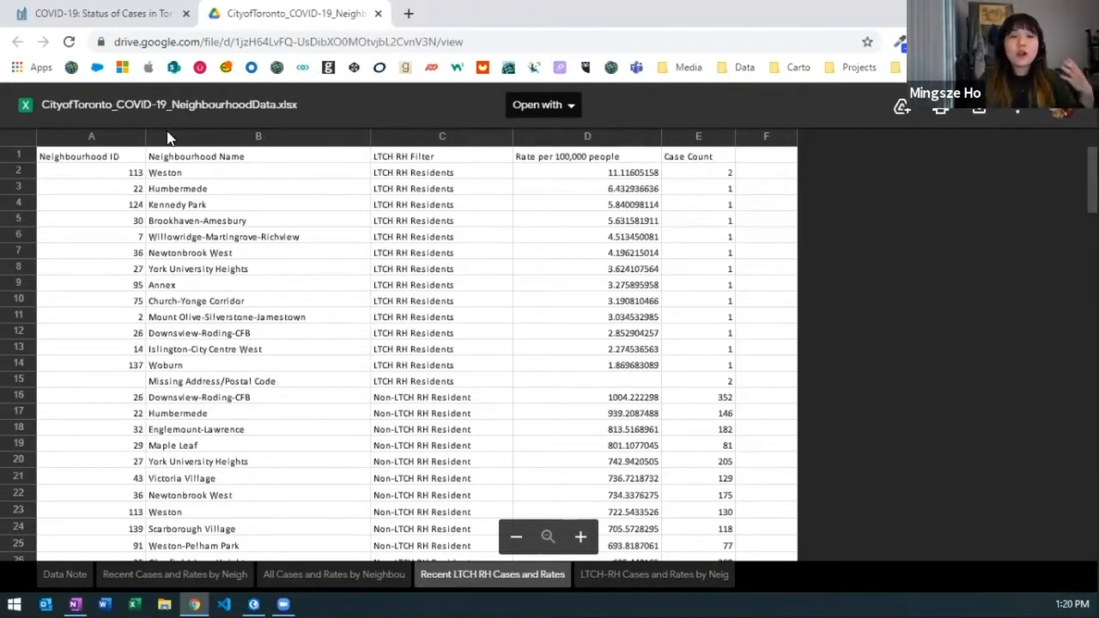
mouse_move(146, 60)
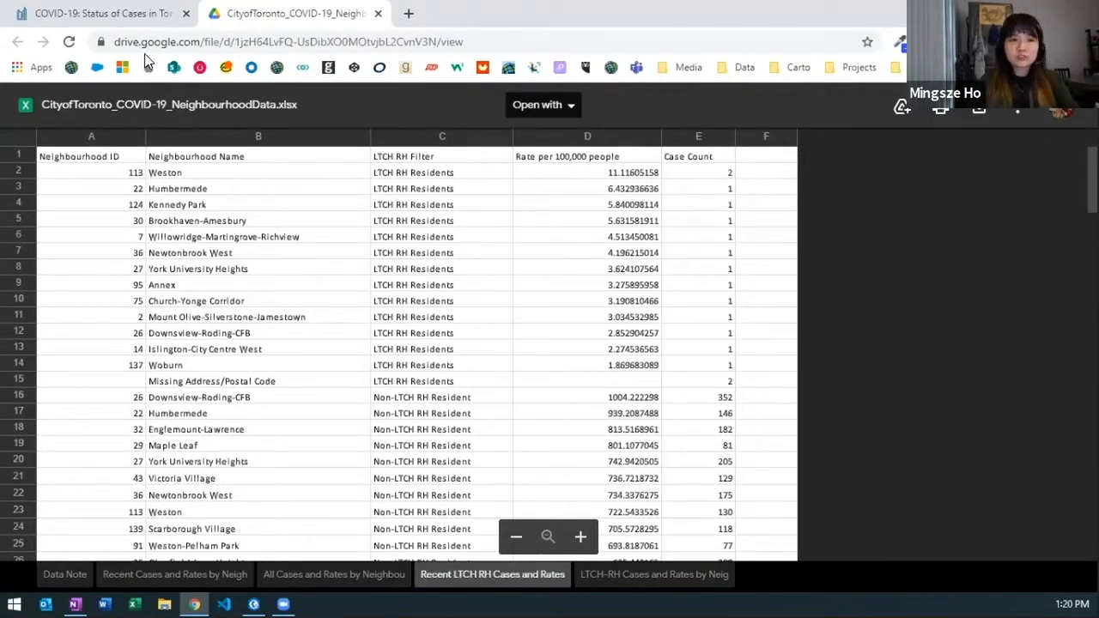
left_click(103, 13)
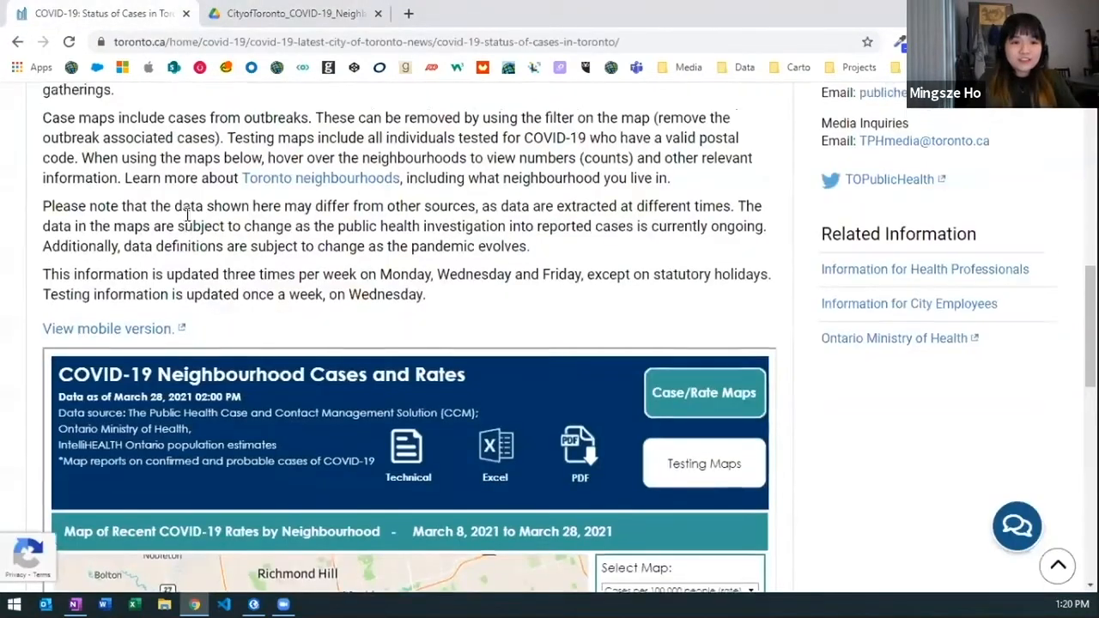
Step: Scroll back up the toronto.ca neighbourhood cases section
scroll("up", 3)
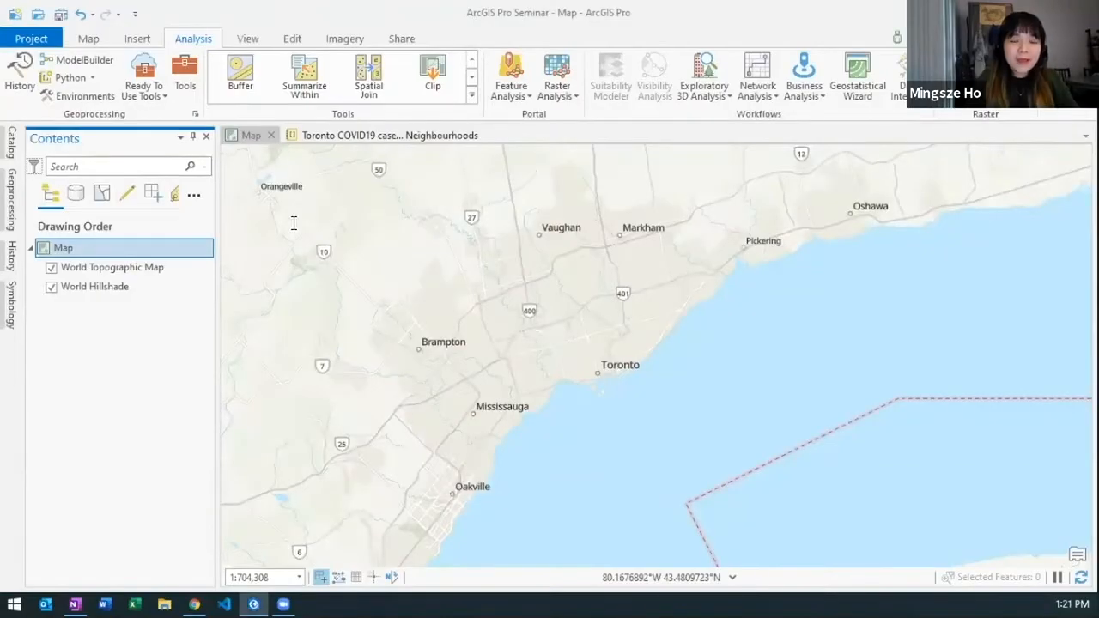
Step: Bring up the 'Toronto COVID19 cases by Neighbourhoods' notebook tab
left_click(384, 135)
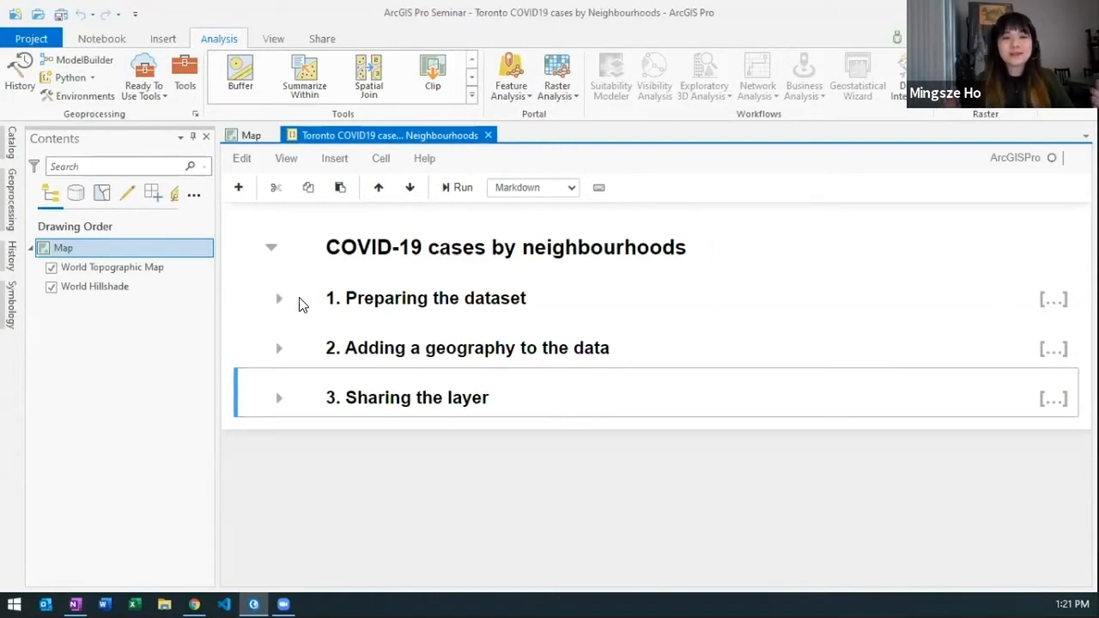
mouse_move(415, 314)
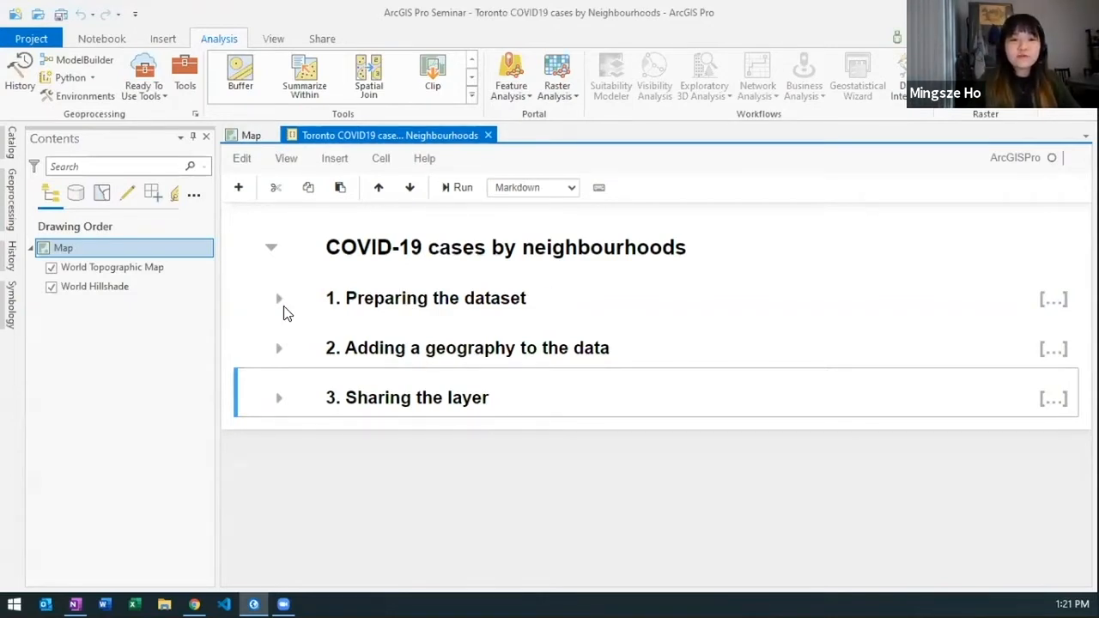
Step: Expand 'Preparing the dataset', run the library import cell, and scroll to its subsections
left_click(278, 298)
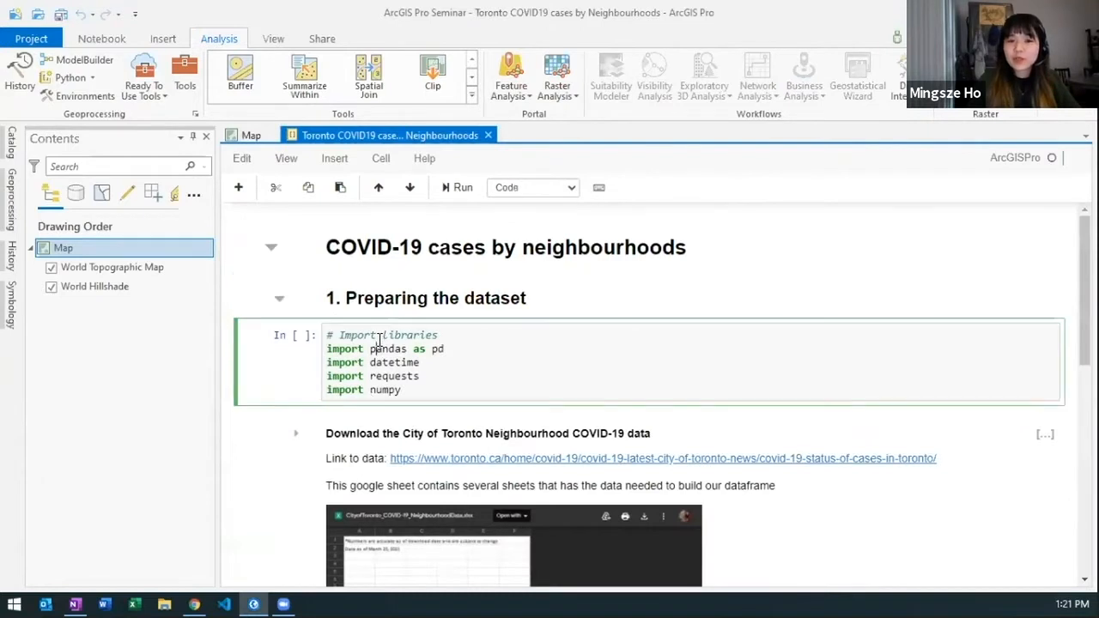
left_click(454, 188)
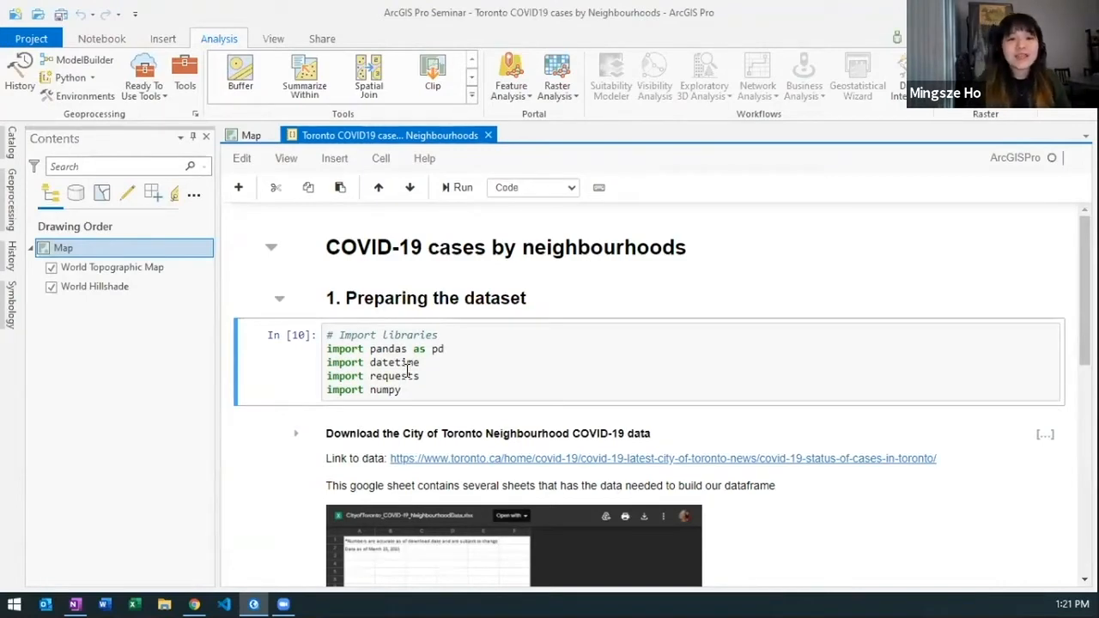
scroll("down", 3)
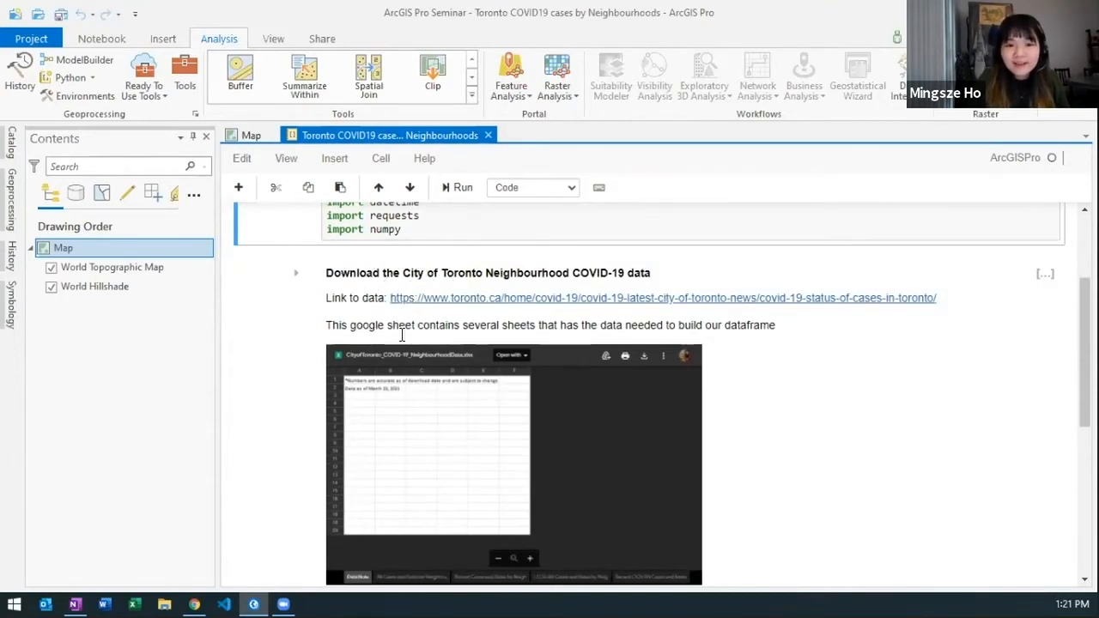
scroll("down", 3)
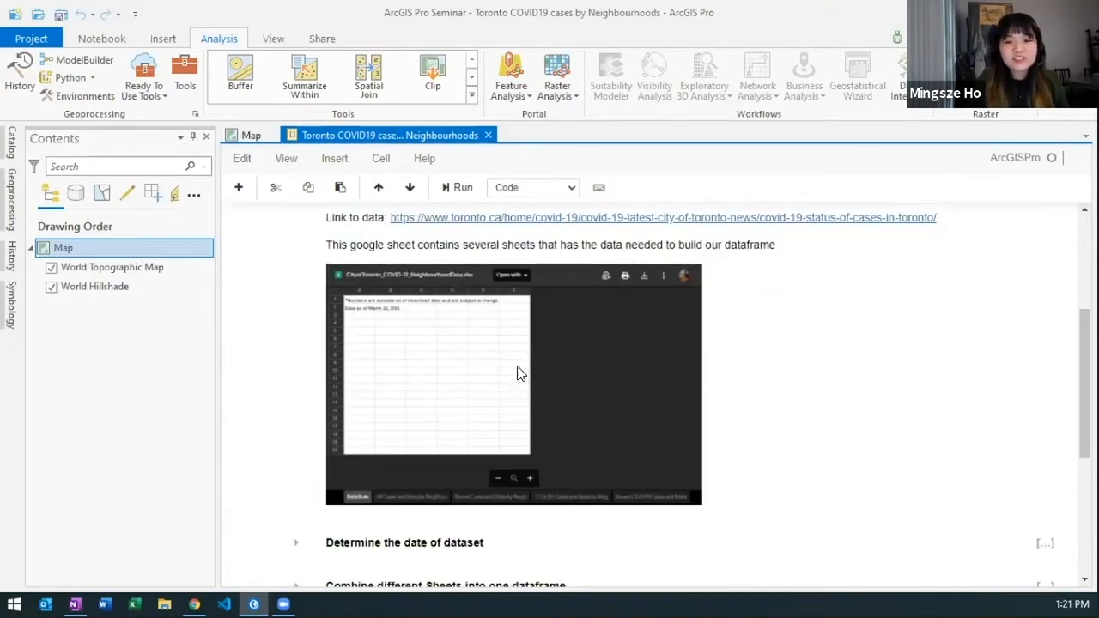
mouse_move(502, 315)
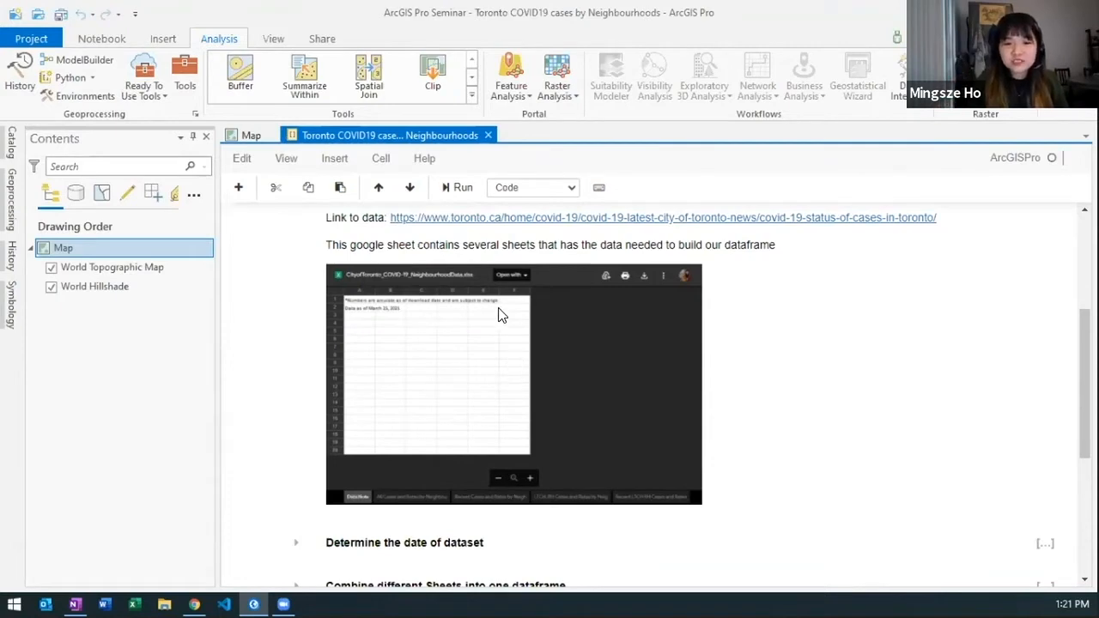
mouse_move(429, 455)
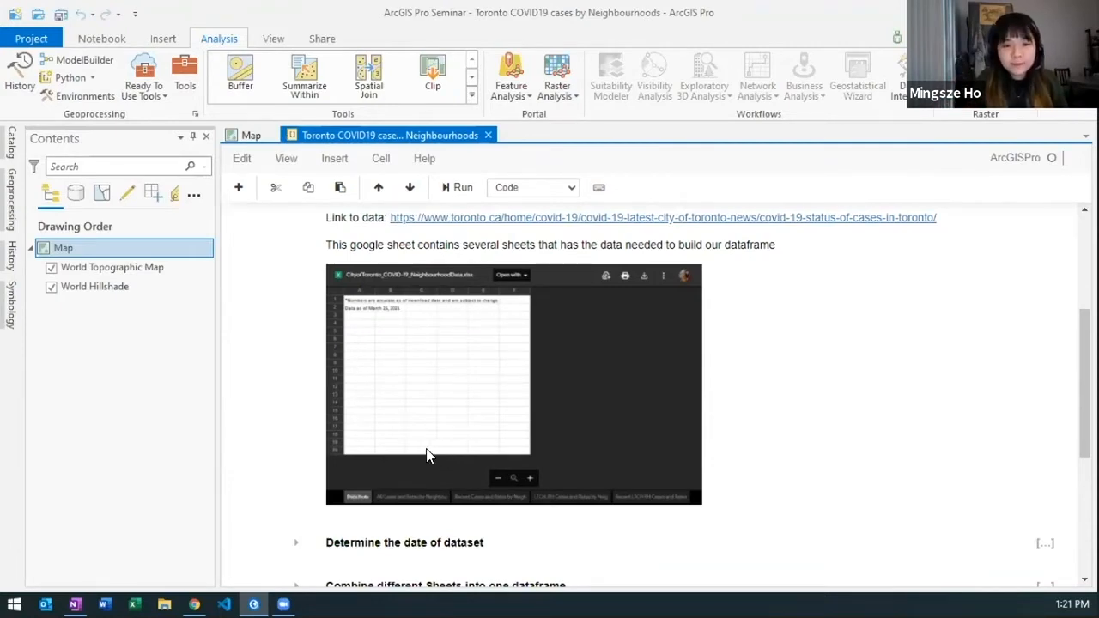
scroll("down", 3)
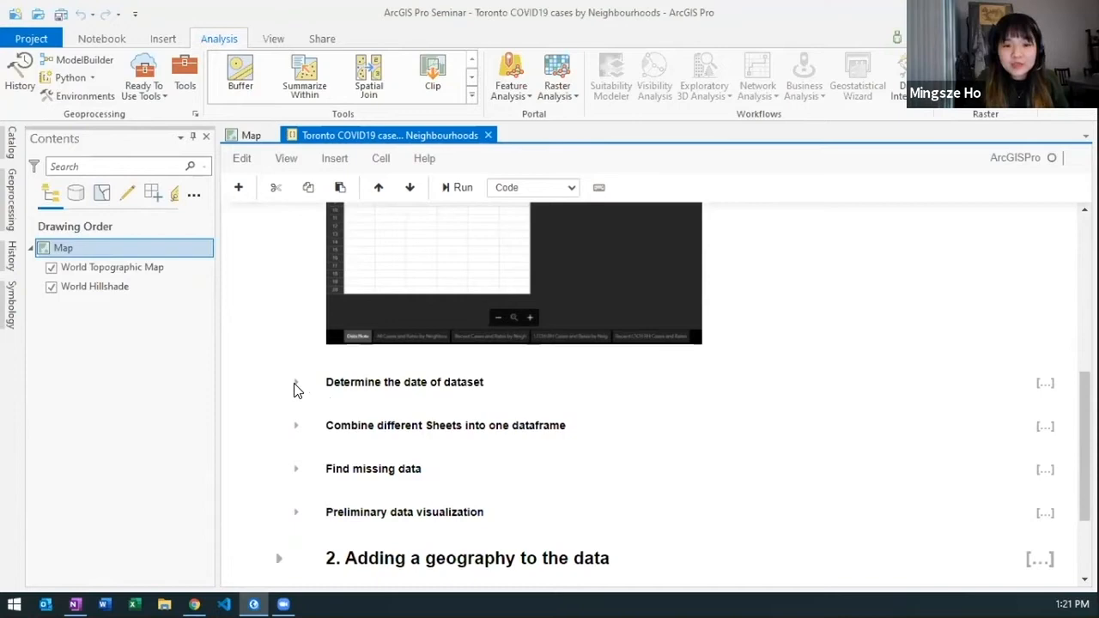
Step: Expand 'Determine the date of dataset' and scroll to the merged neighbourhood case table
left_click(295, 382)
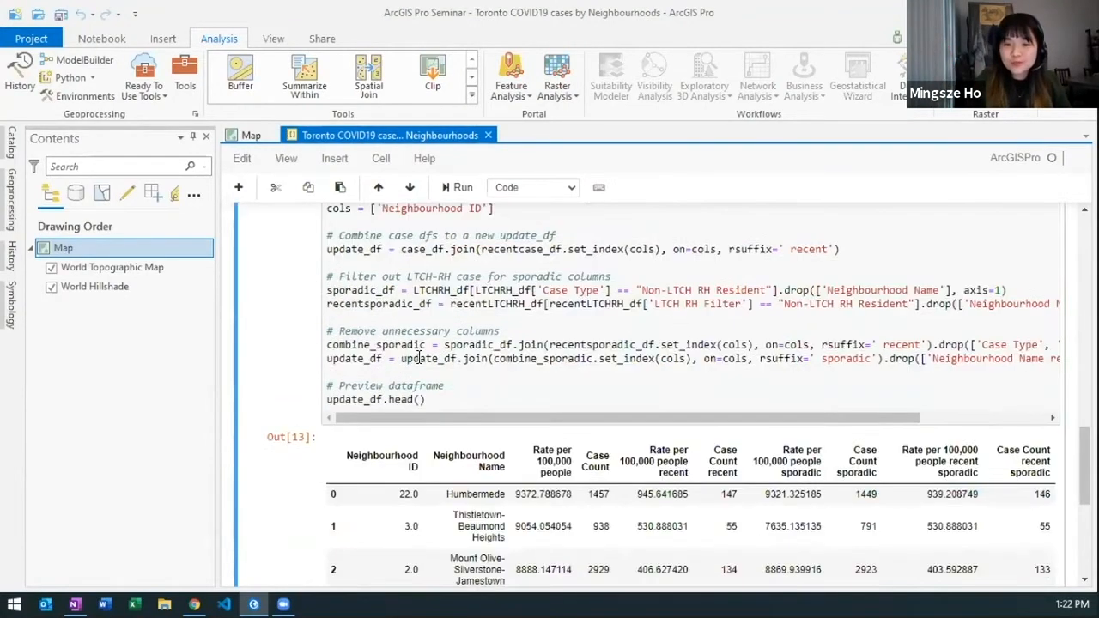
scroll("down", 3)
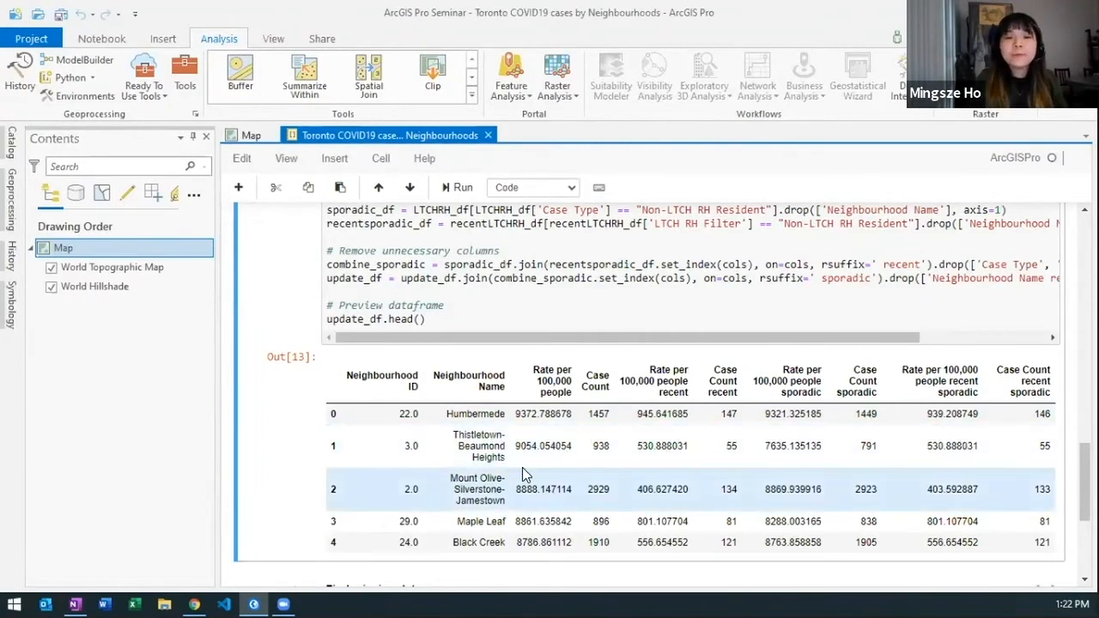
scroll("down", 3)
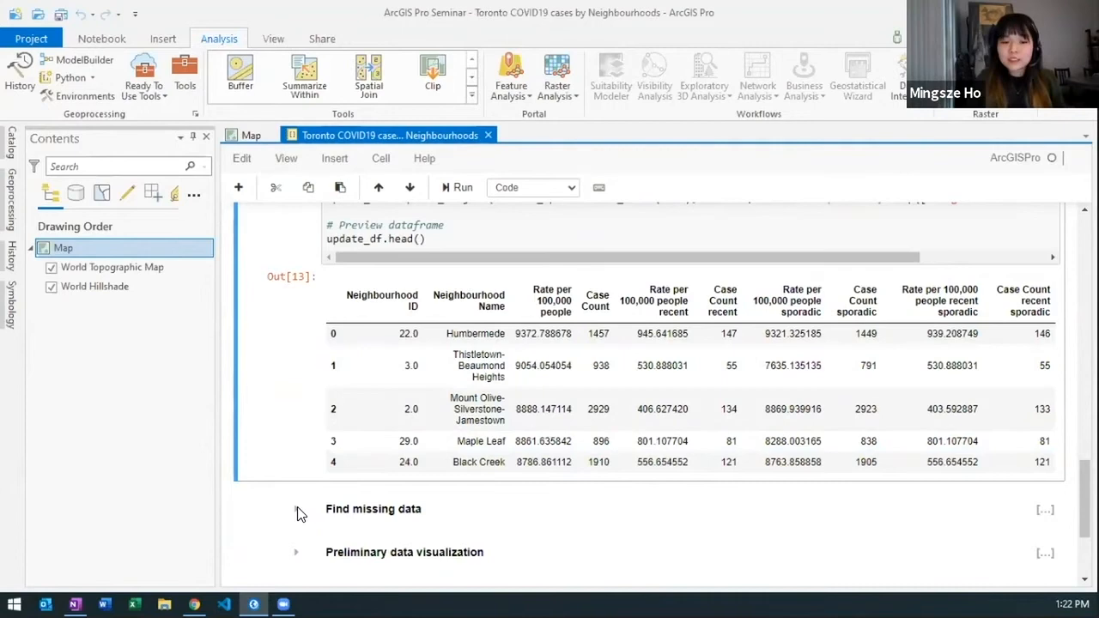
Step: Expand 'Find missing data' and review outputs dropping the unassigned-address row to 140 rows
left_click(295, 509)
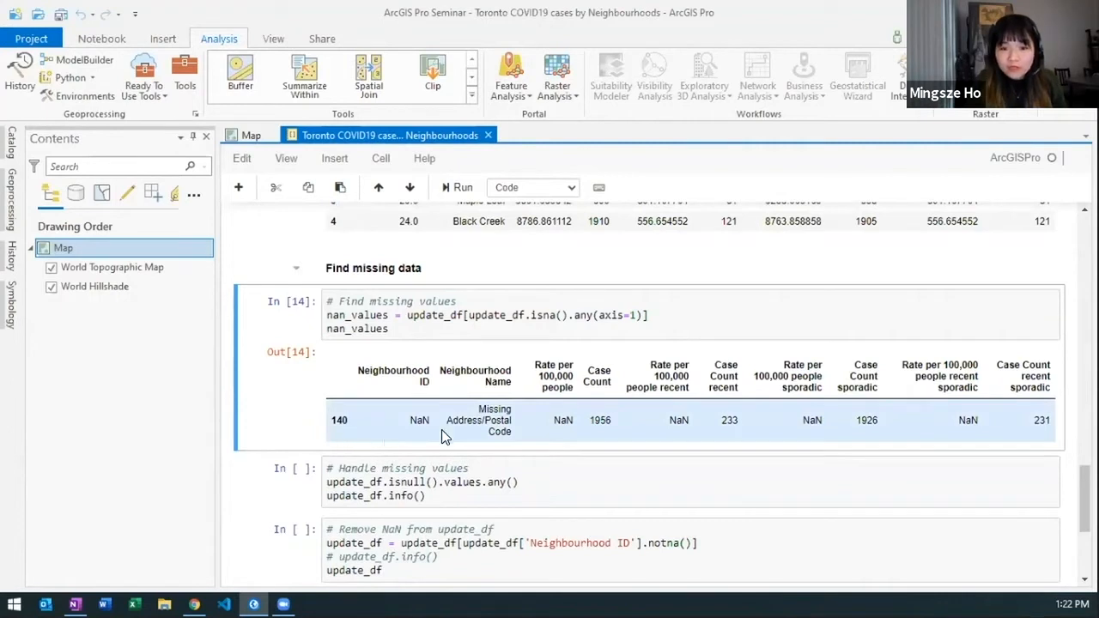
mouse_move(555, 428)
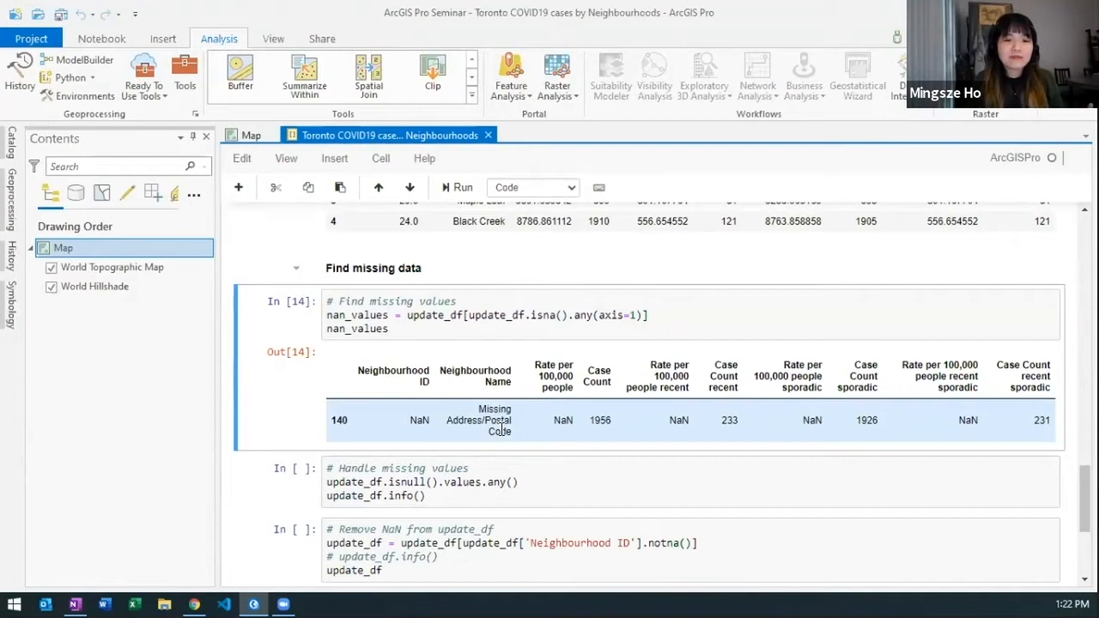
mouse_move(1059, 422)
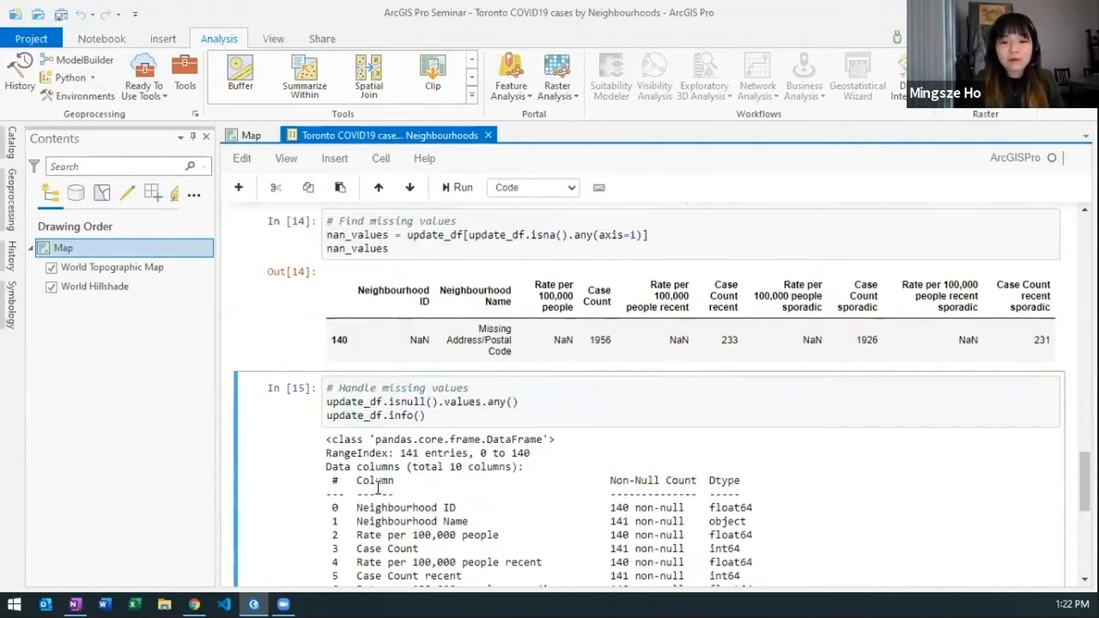
scroll("down", 3)
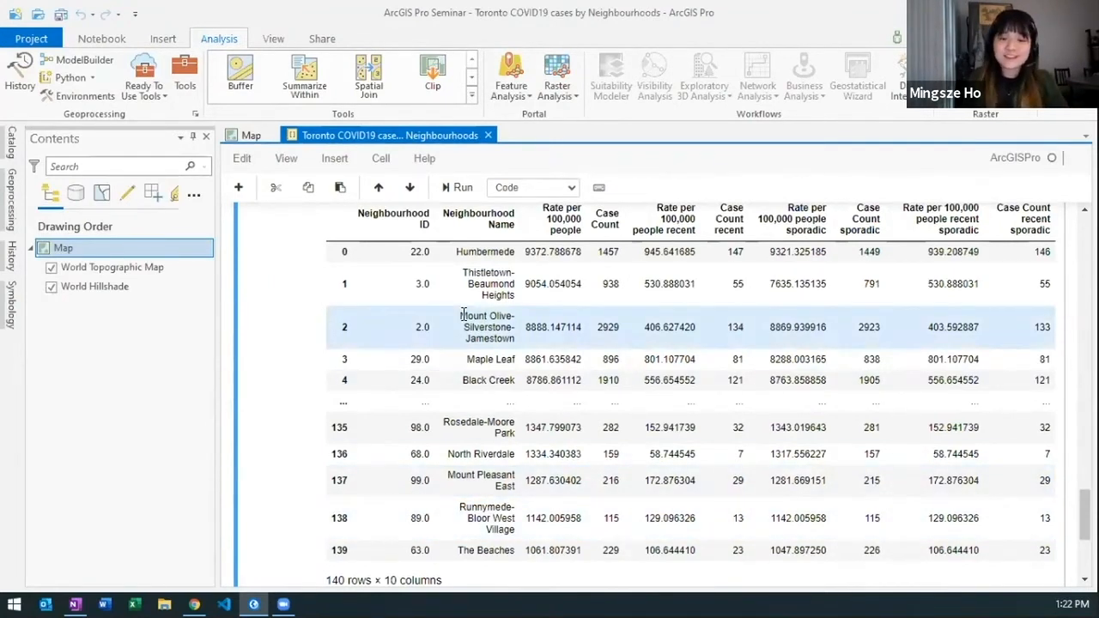
scroll("down", 3)
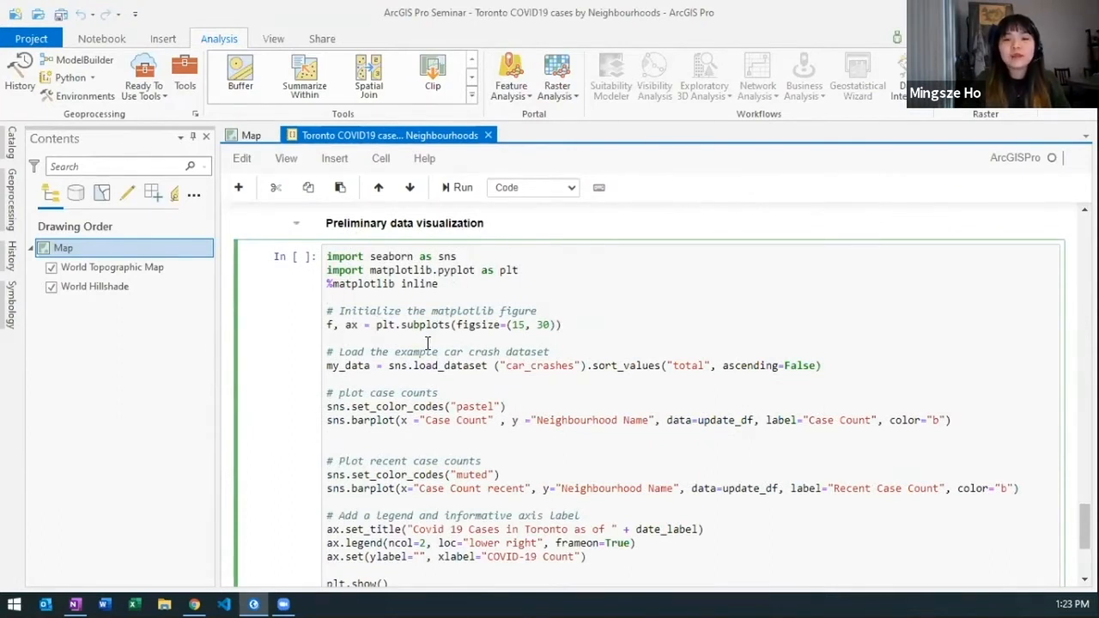
left_click(455, 188)
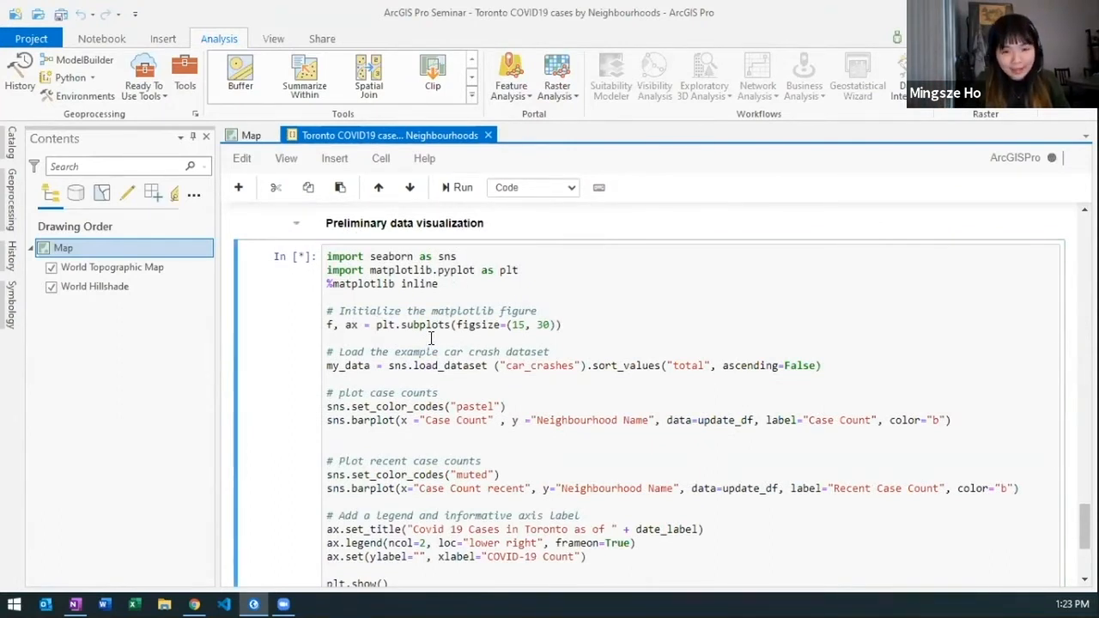
scroll("down", 3)
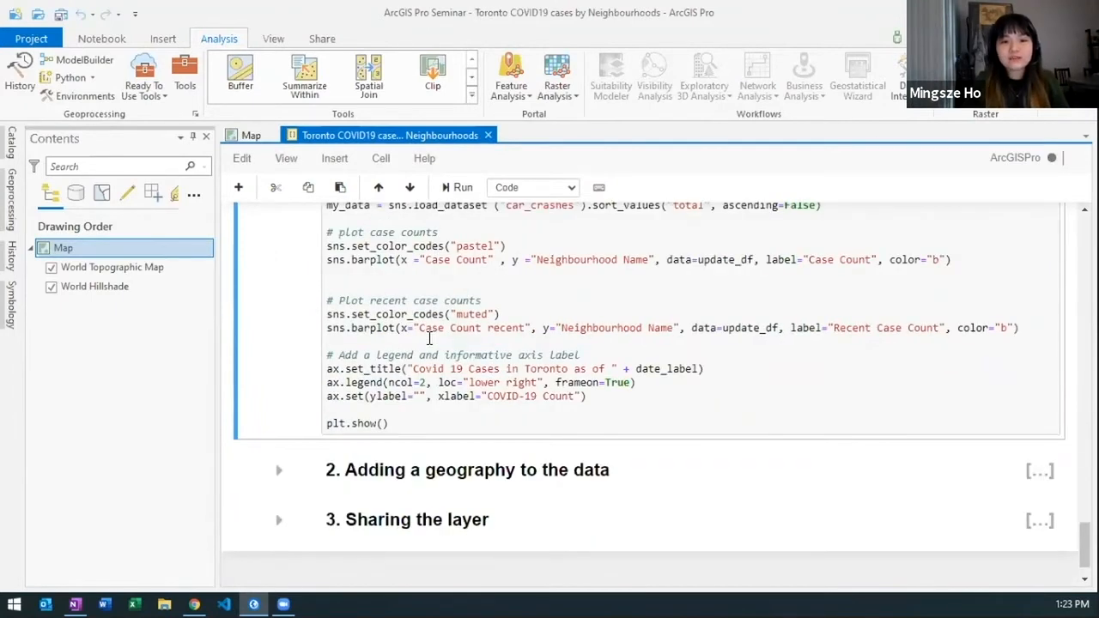
left_click(456, 188)
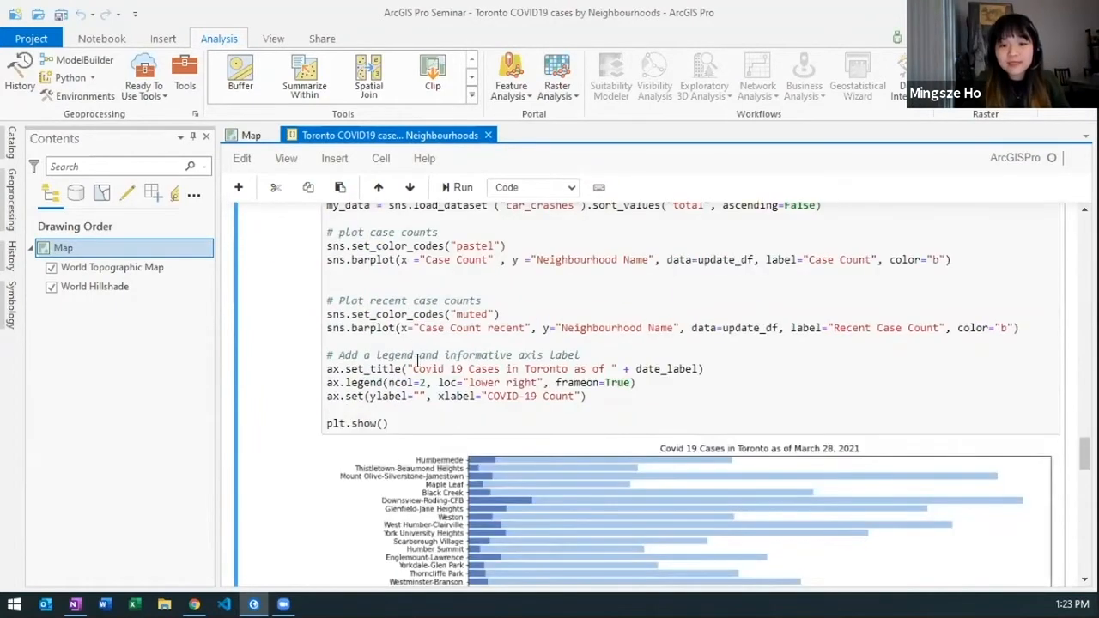
scroll("down", 3)
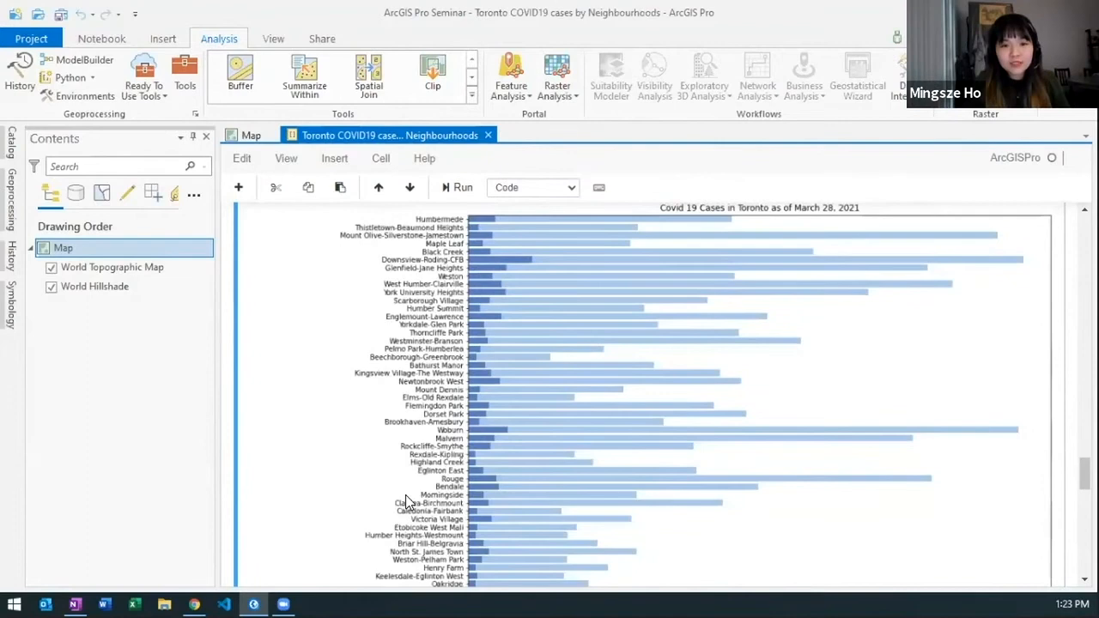
mouse_move(592, 320)
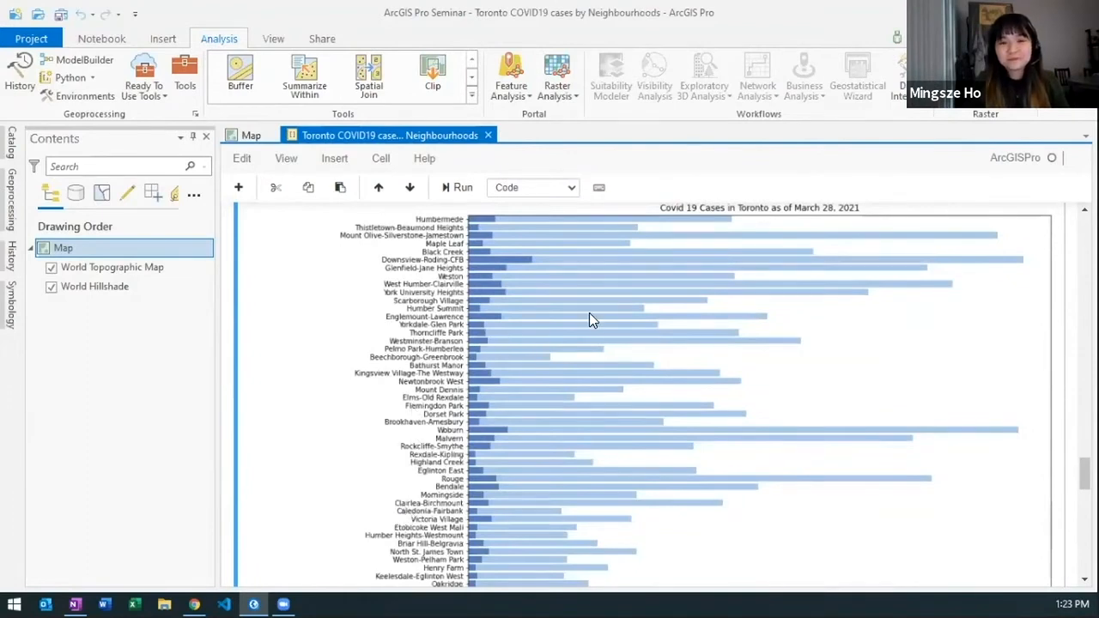
scroll("up", 3)
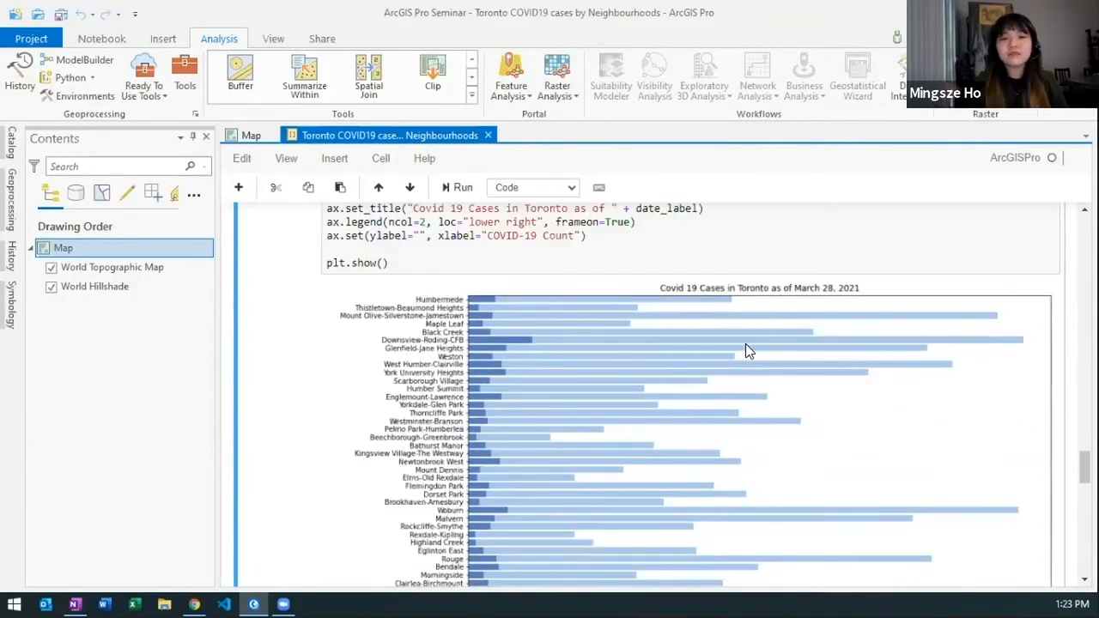
mouse_move(529, 356)
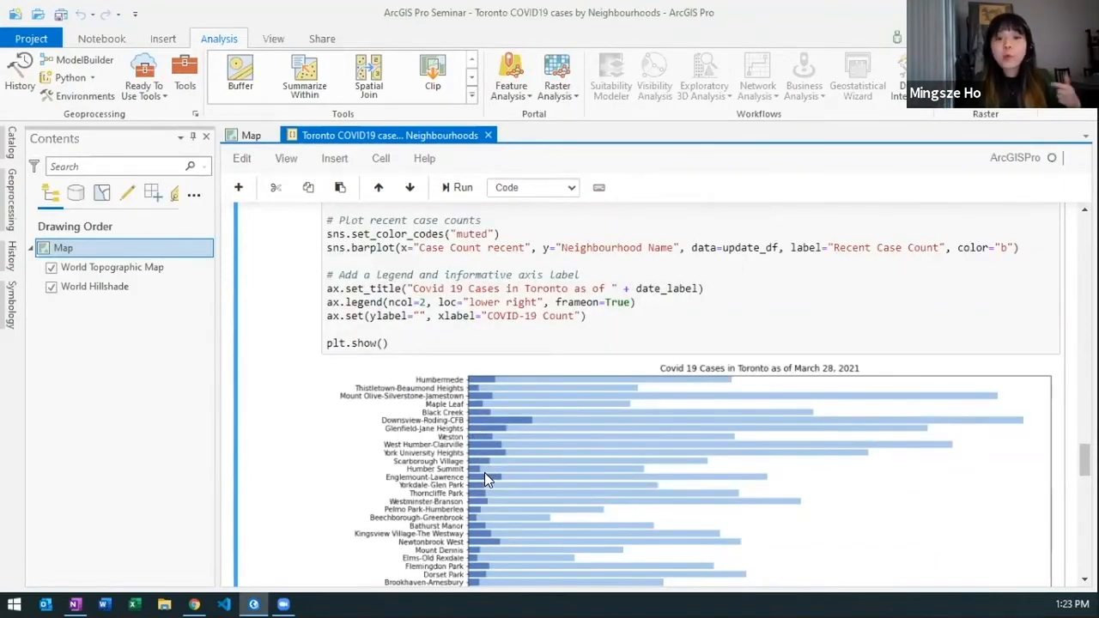
scroll("down", 3)
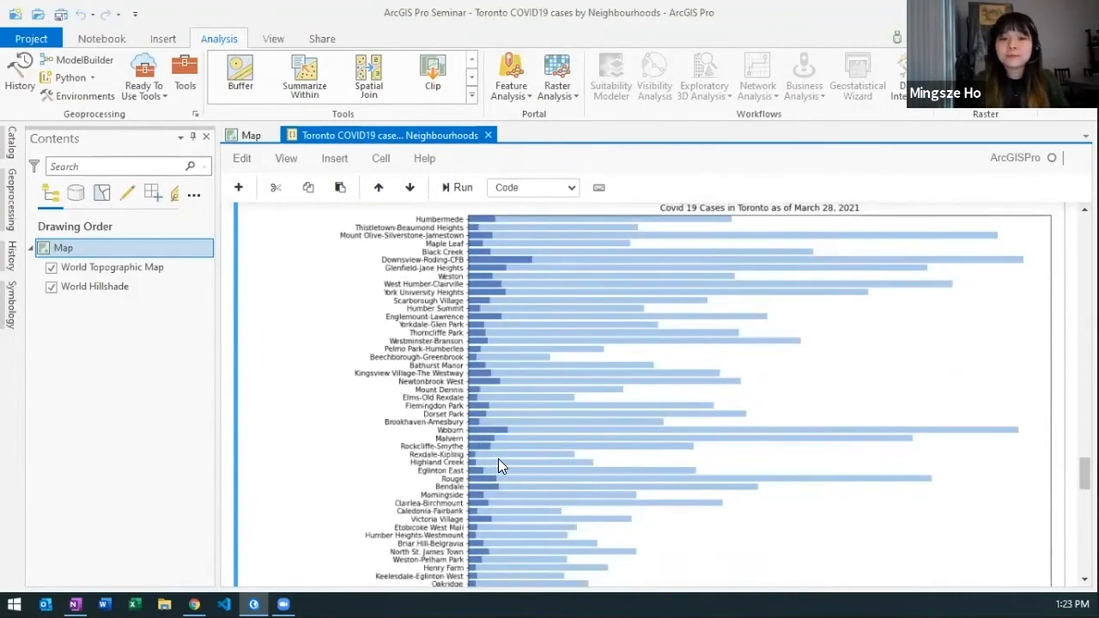
scroll("down", 3)
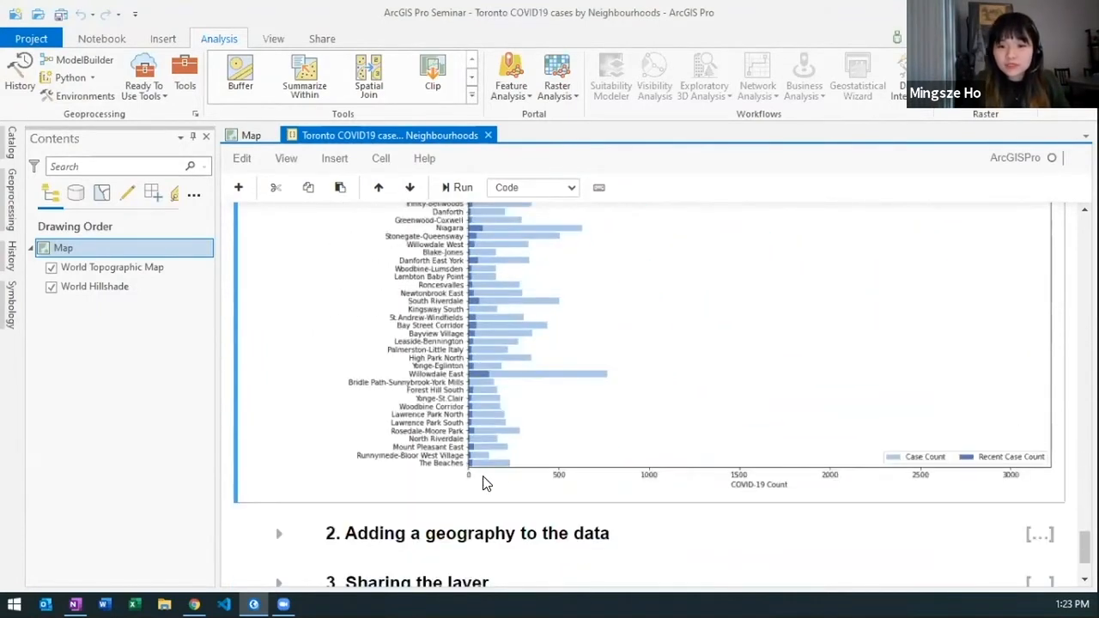
mouse_move(1037, 484)
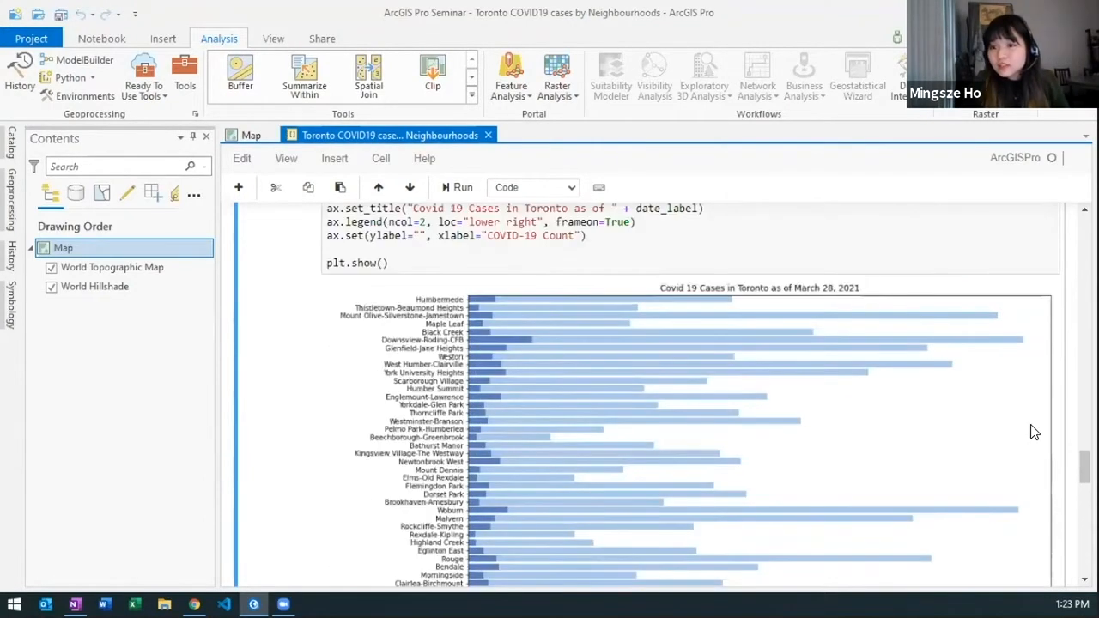
scroll("down", 3)
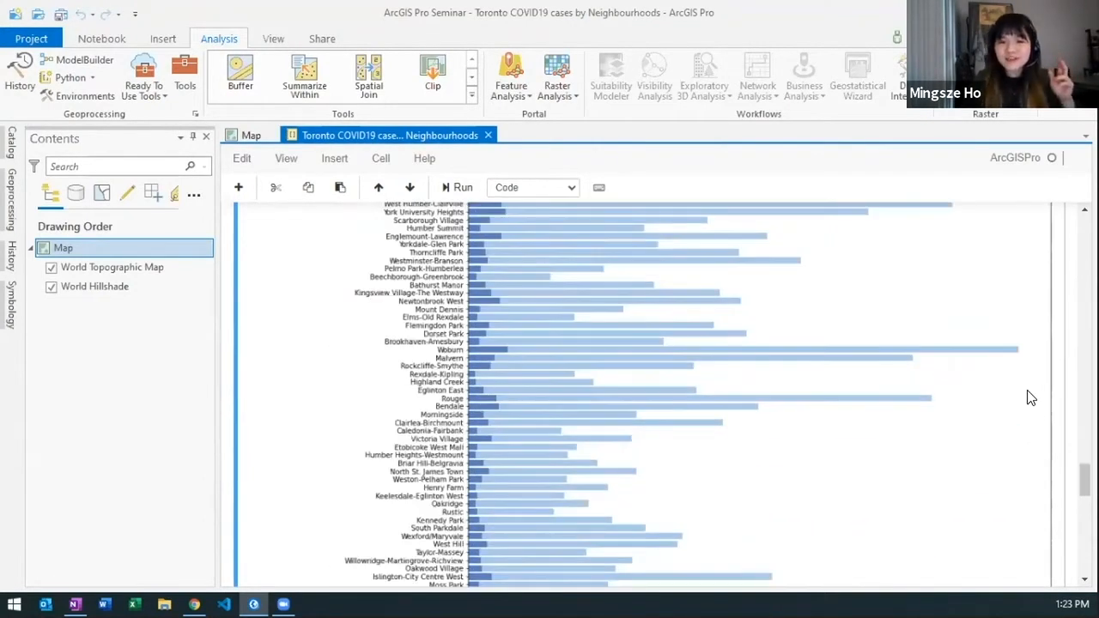
mouse_move(922, 435)
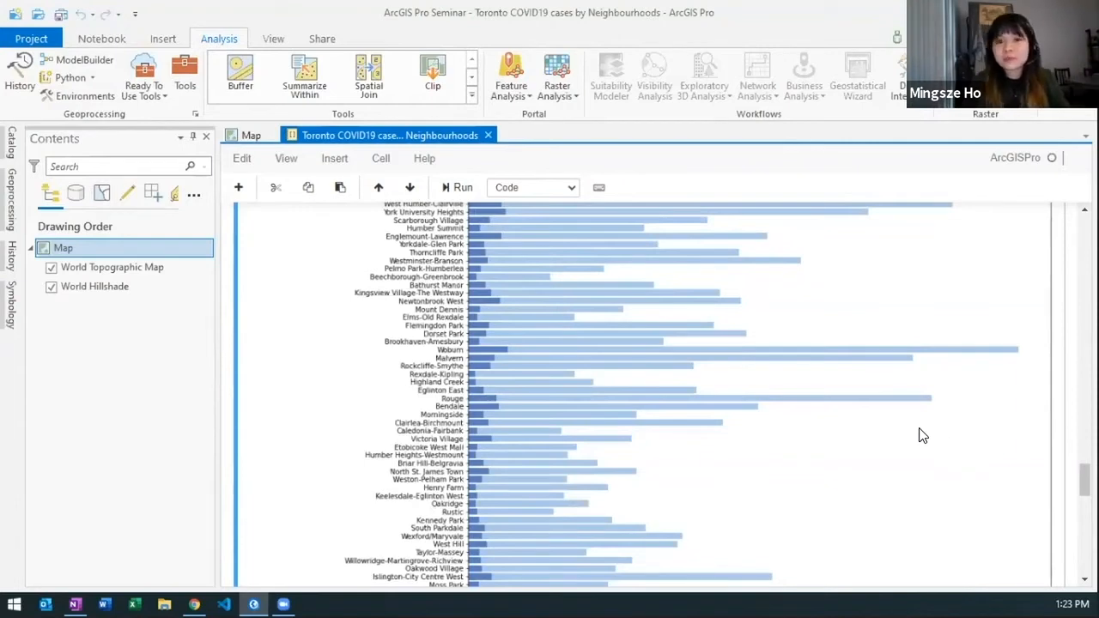
mouse_move(822, 460)
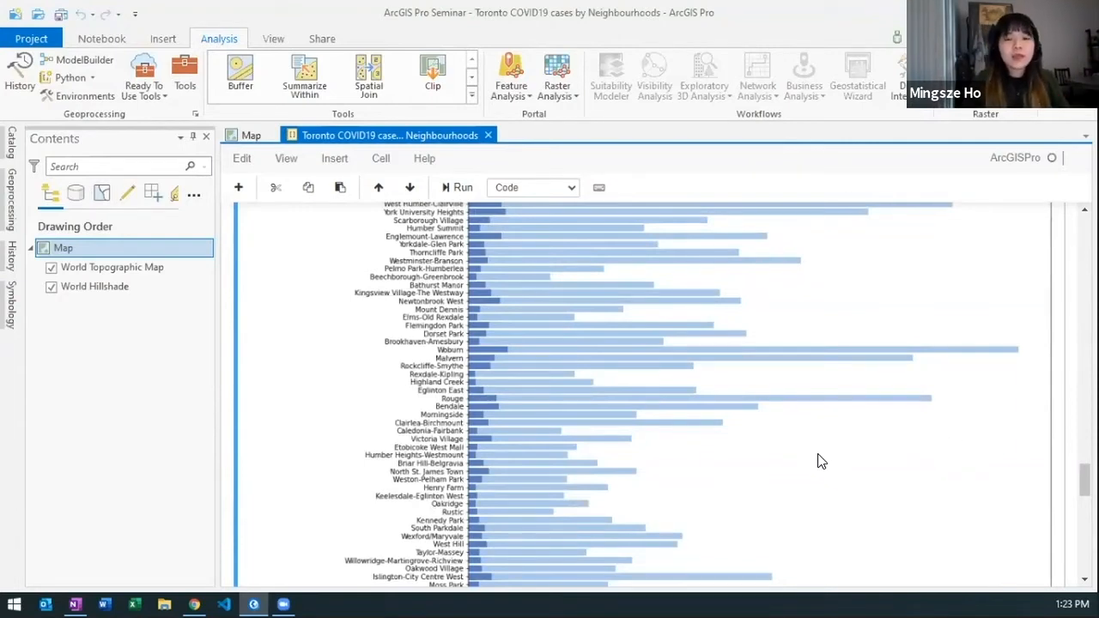
mouse_move(753, 499)
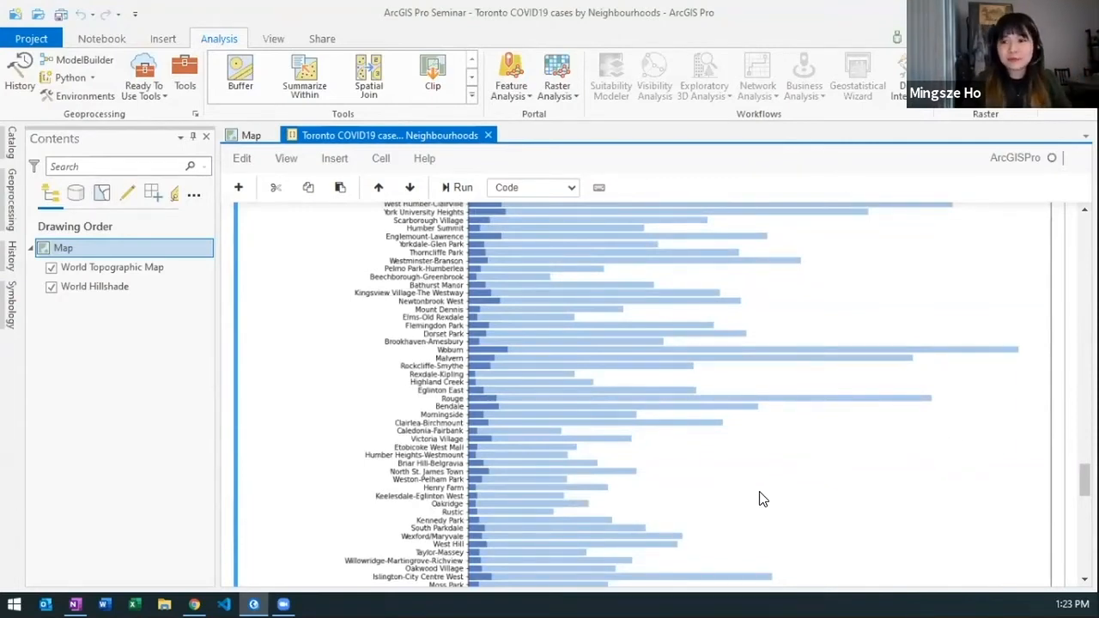
scroll("down", 3)
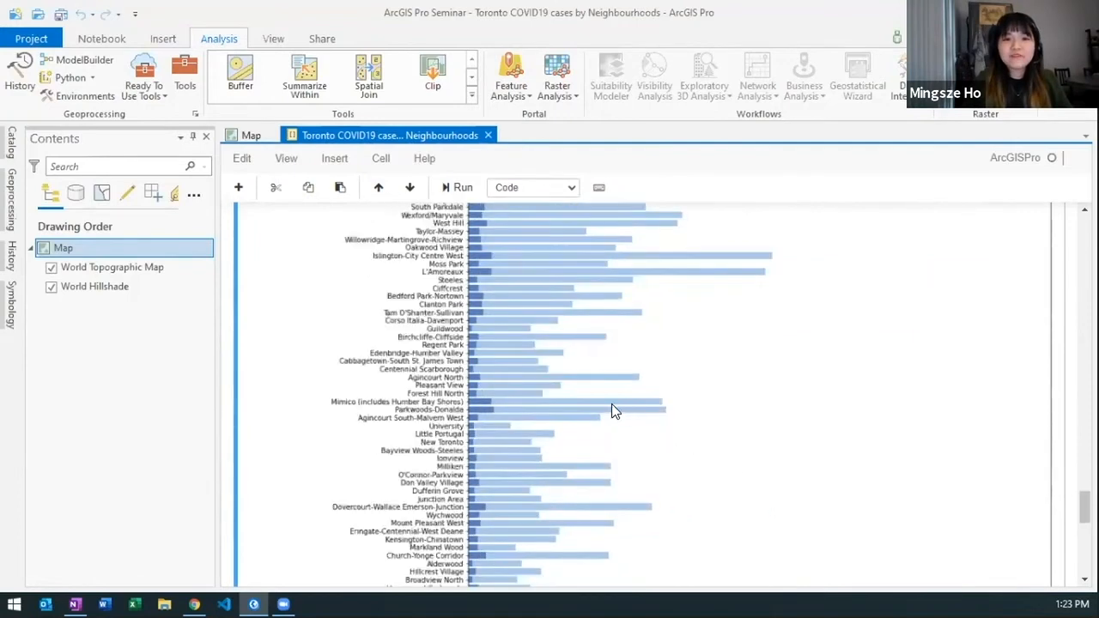
scroll("down", 3)
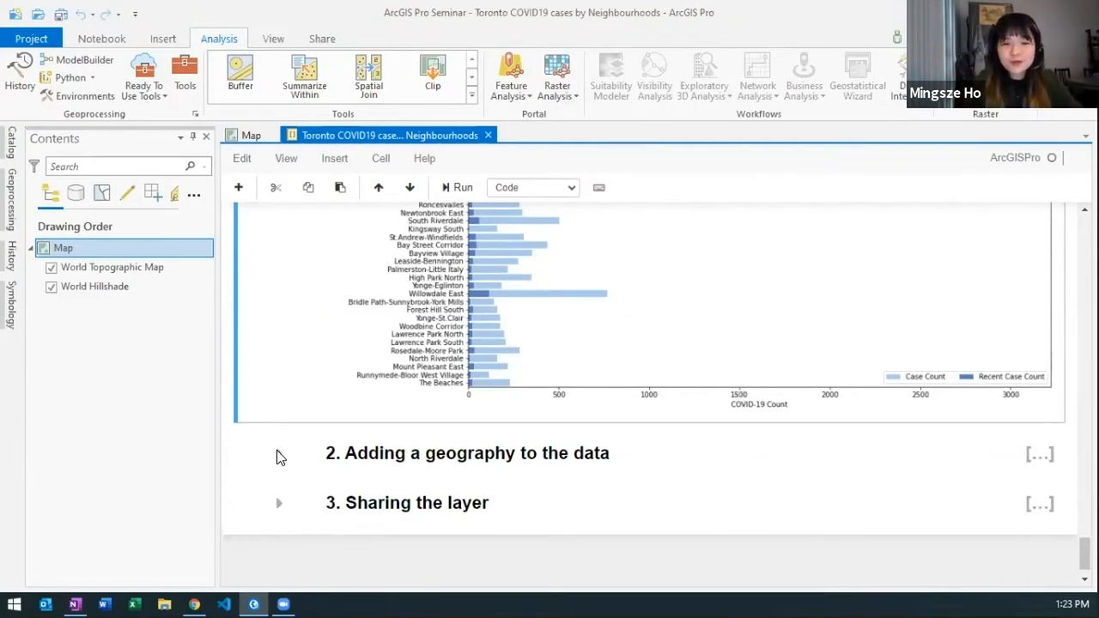
Step: Expand 'Adding a geography to the data' and select the neighbourhood join cell
left_click(279, 454)
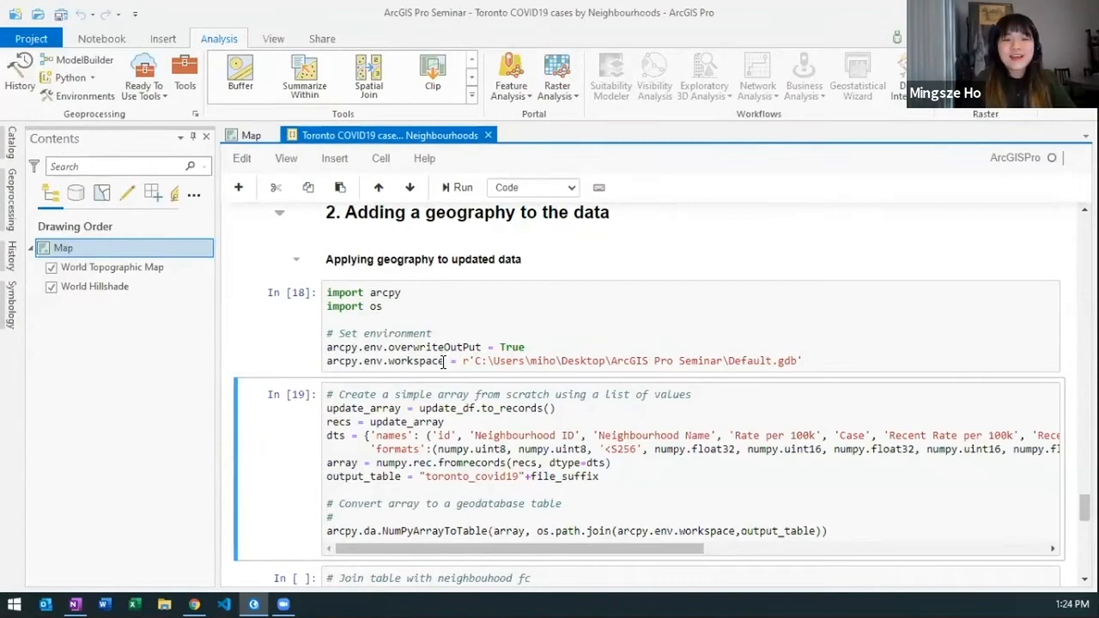
scroll("down", 3)
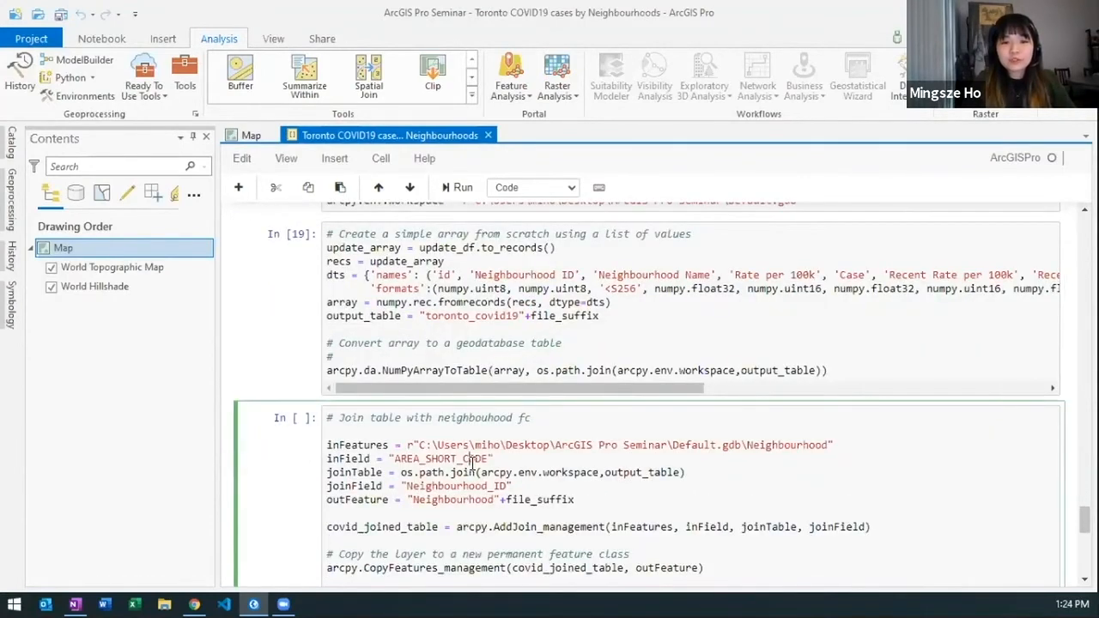
left_click(455, 187)
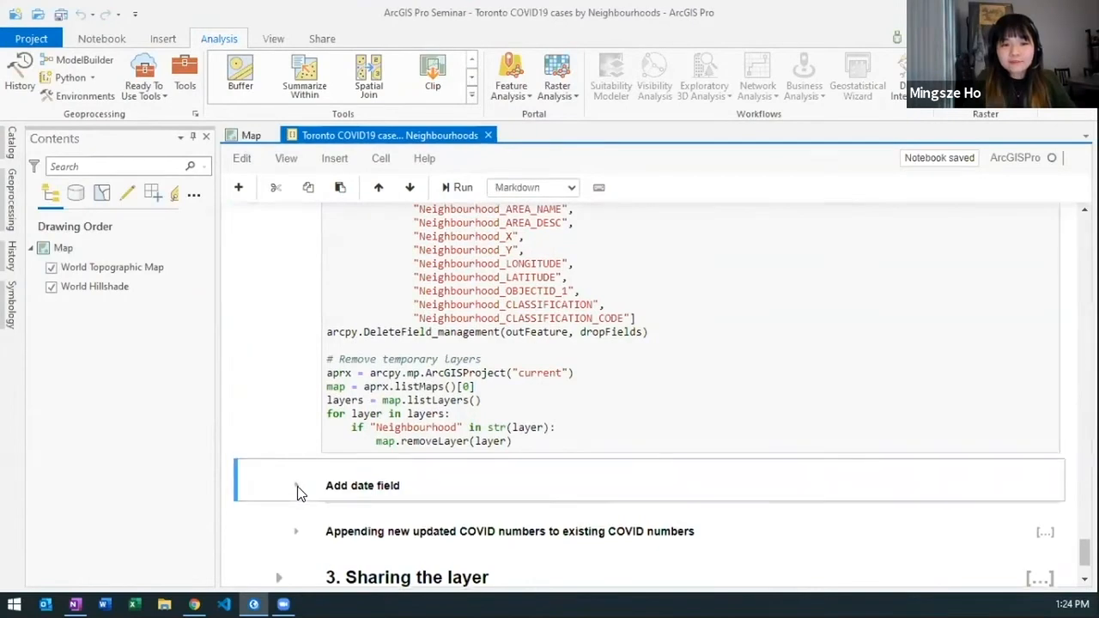
Step: Expand the notebook's 'Add date field' section
left_click(296, 487)
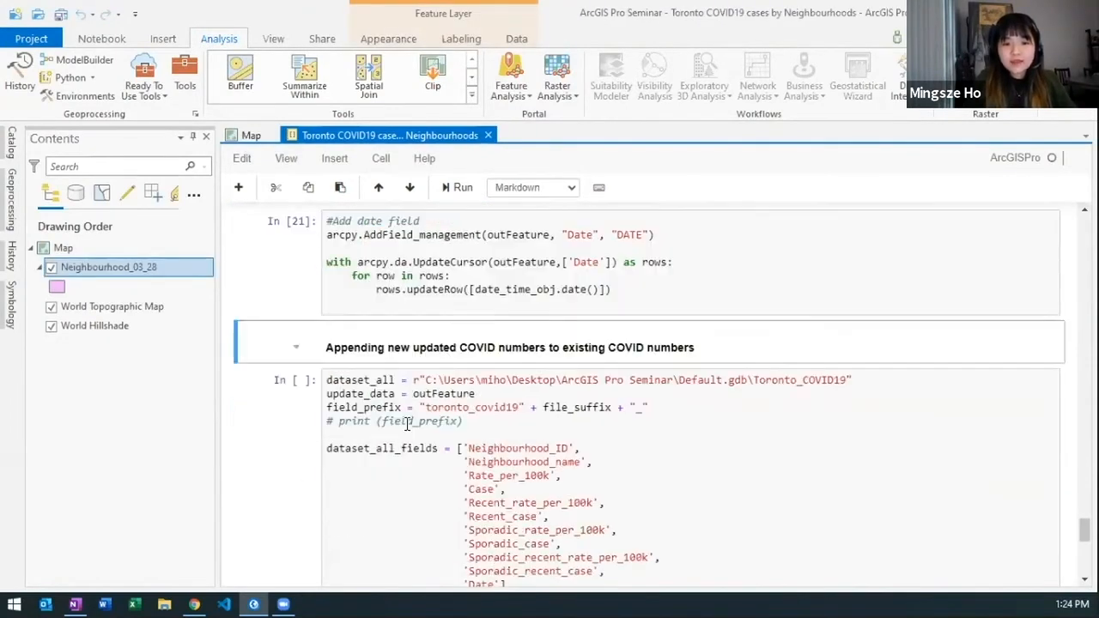
mouse_move(369, 148)
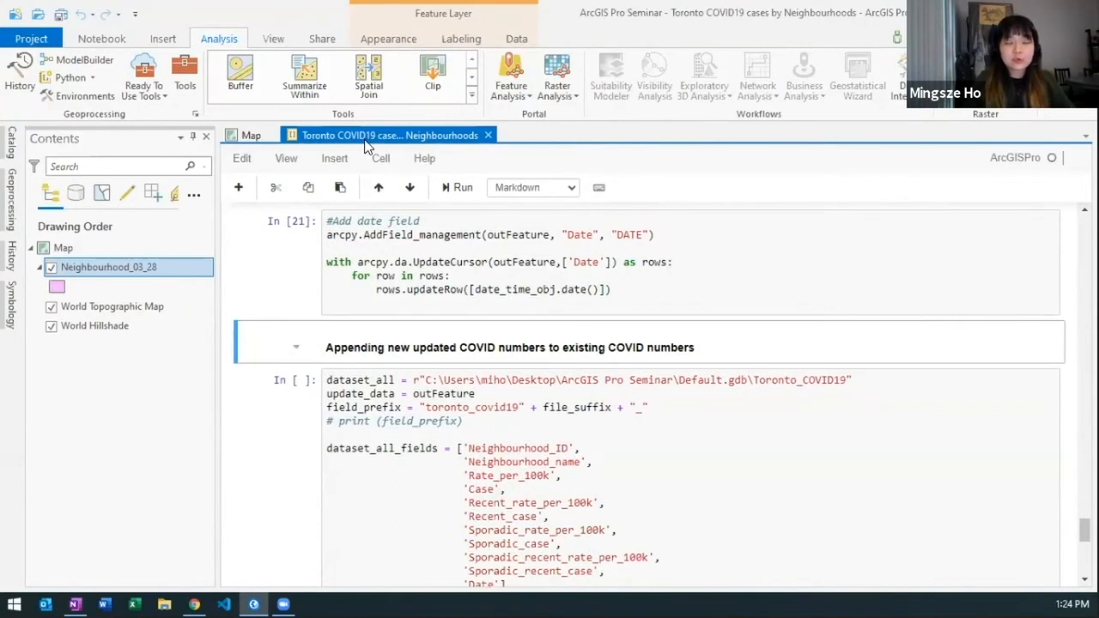
mouse_move(369, 146)
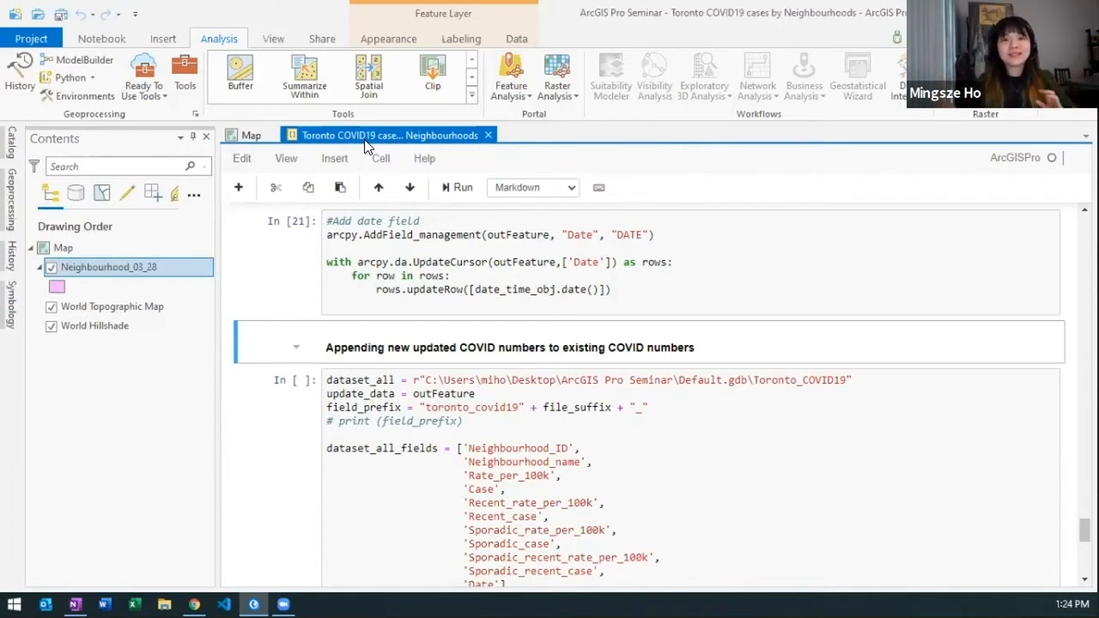
mouse_move(370, 136)
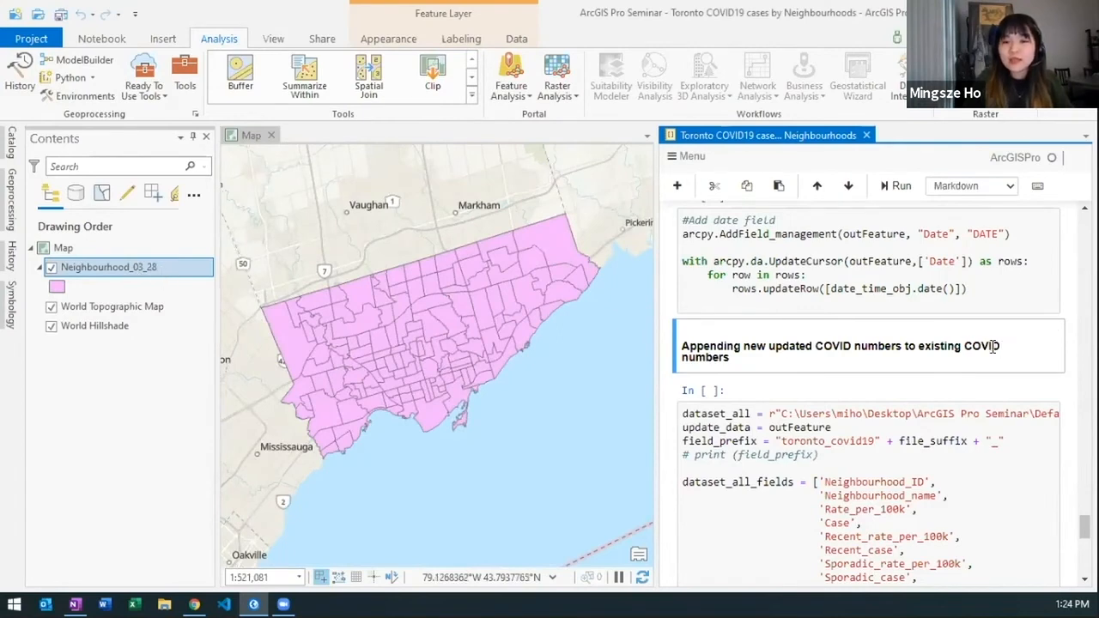
Step: Append the updated numbers and select the cell that adds Toronto_COVID19 to the map
scroll("down", 3)
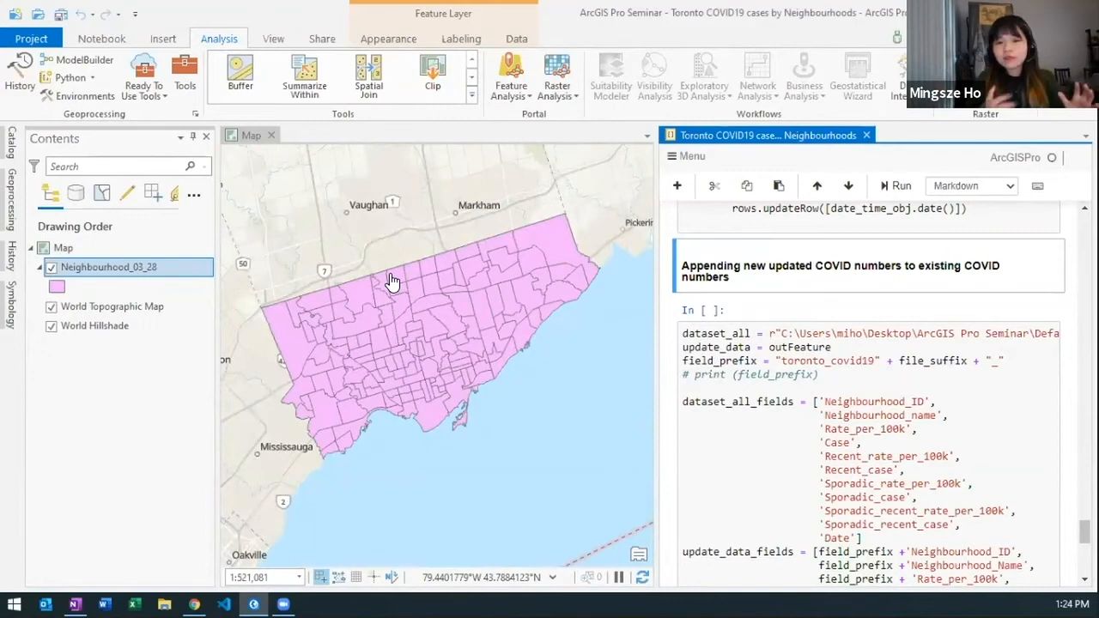
scroll("down", 3)
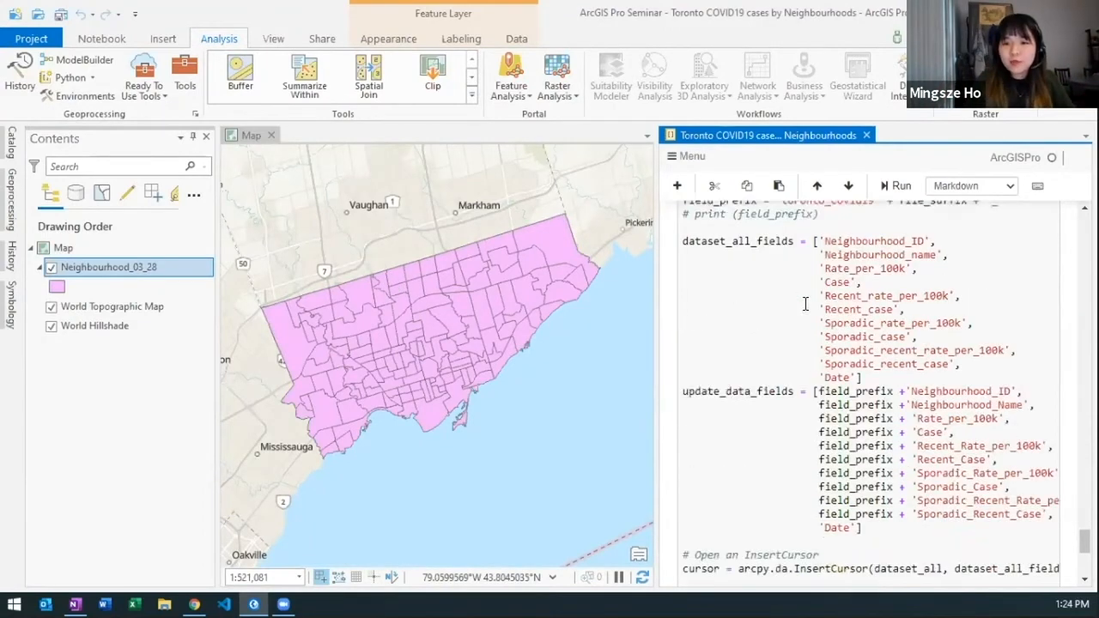
scroll("down", 3)
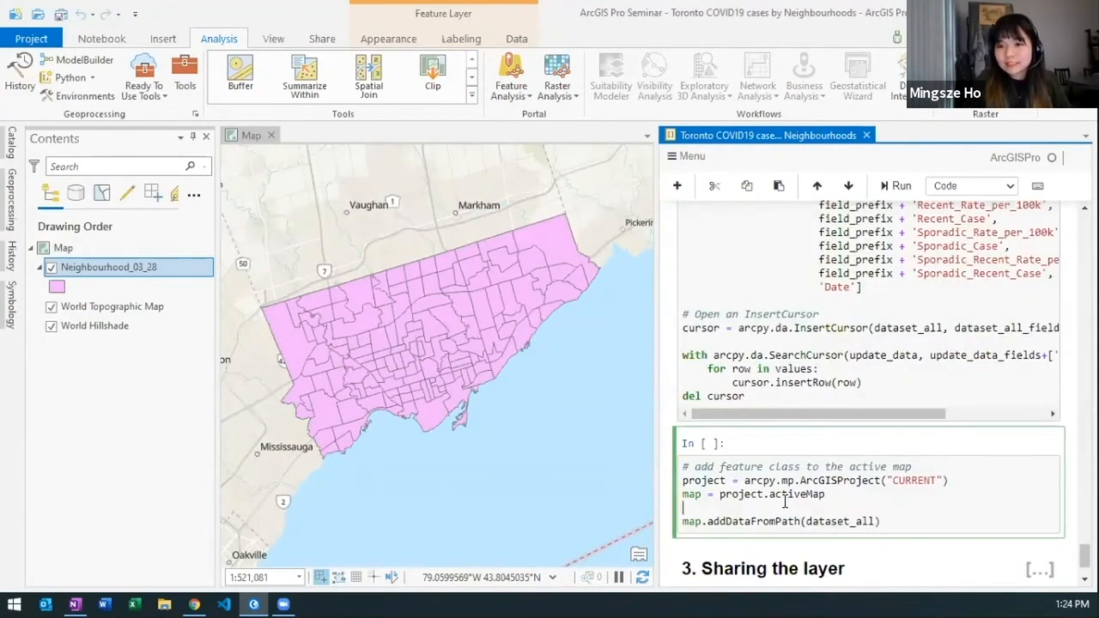
left_click(895, 186)
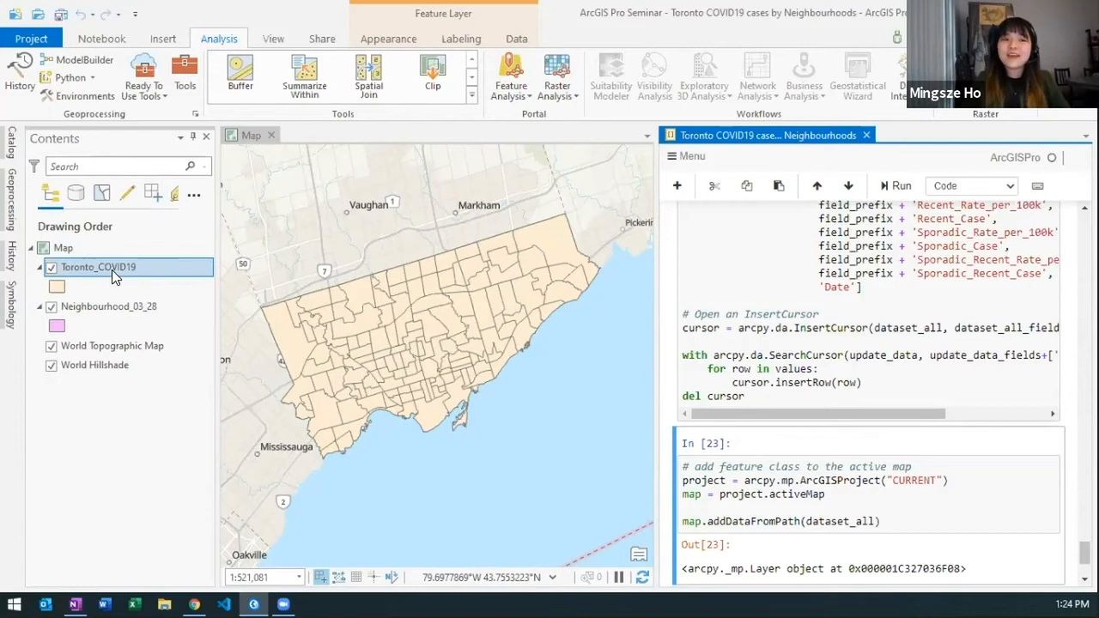
double_click(97, 267)
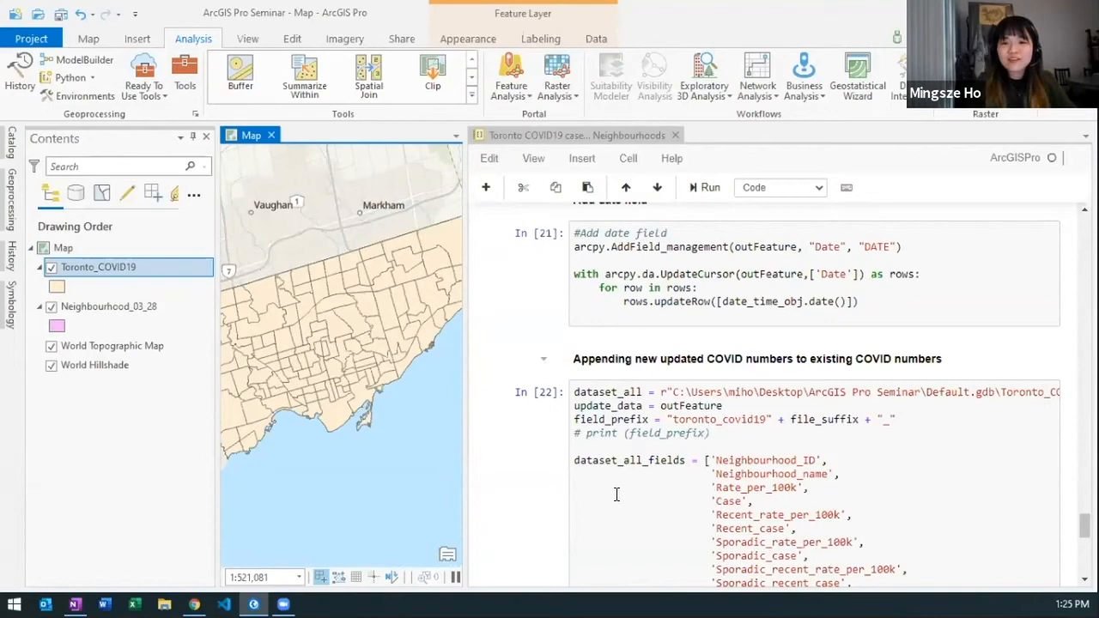
Step: Collapse the Find missing data, visualization and section 2 notebook subsections
scroll("down", 3)
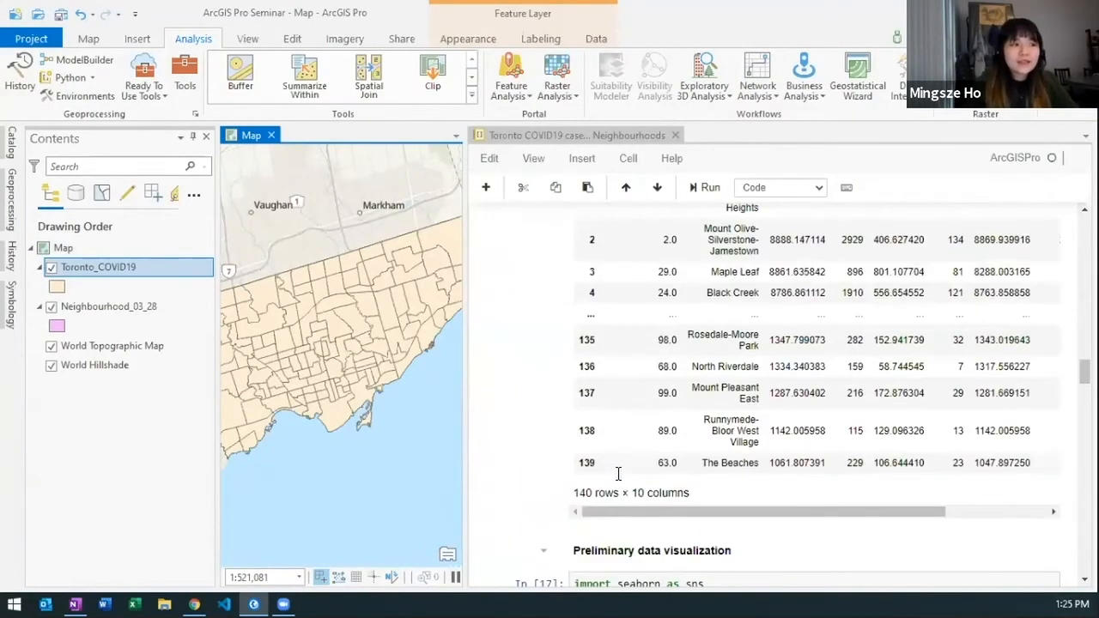
scroll("down", 3)
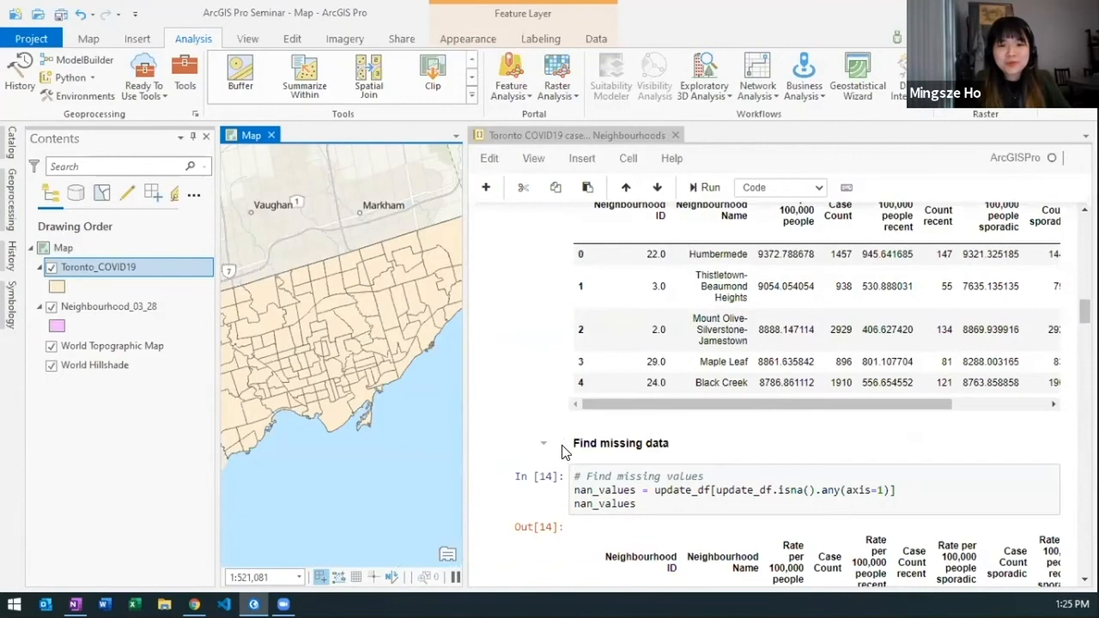
left_click(543, 442)
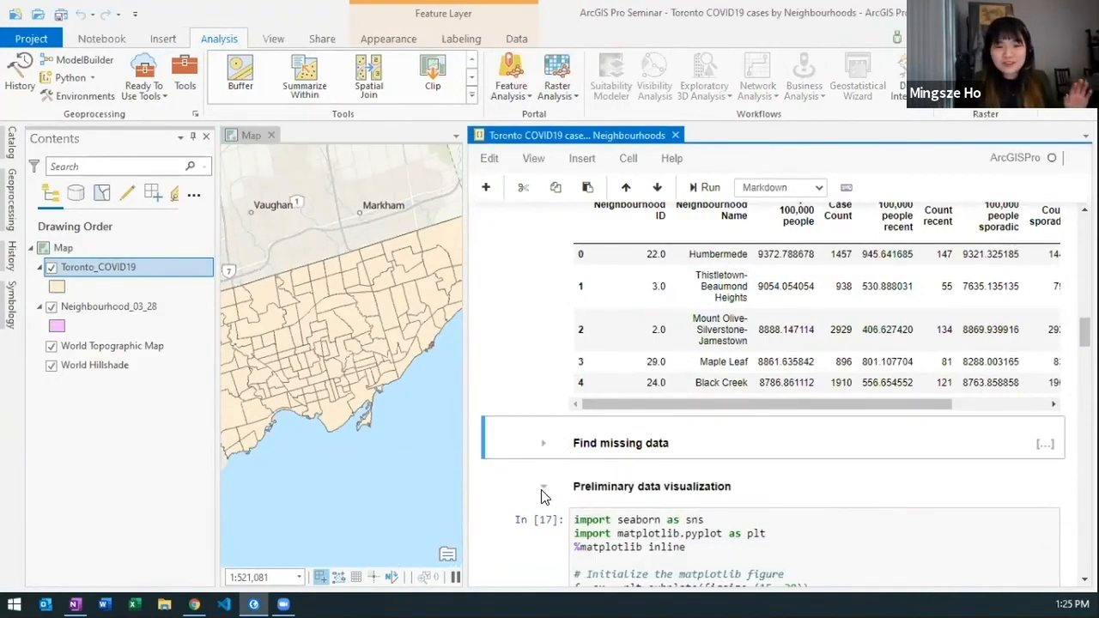
scroll("down", 3)
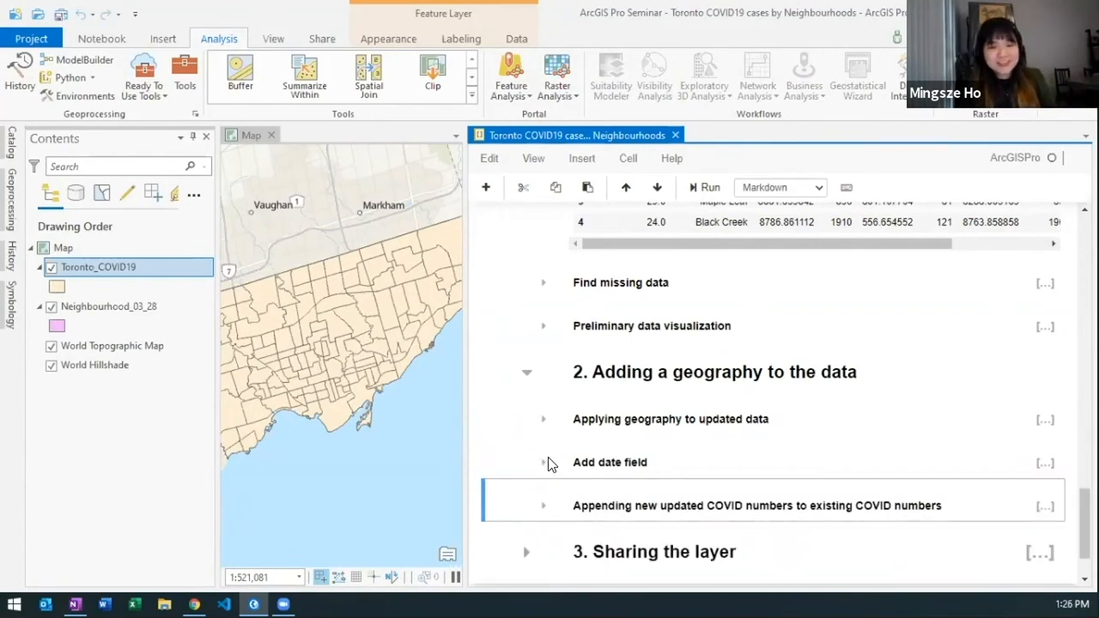
mouse_move(571, 522)
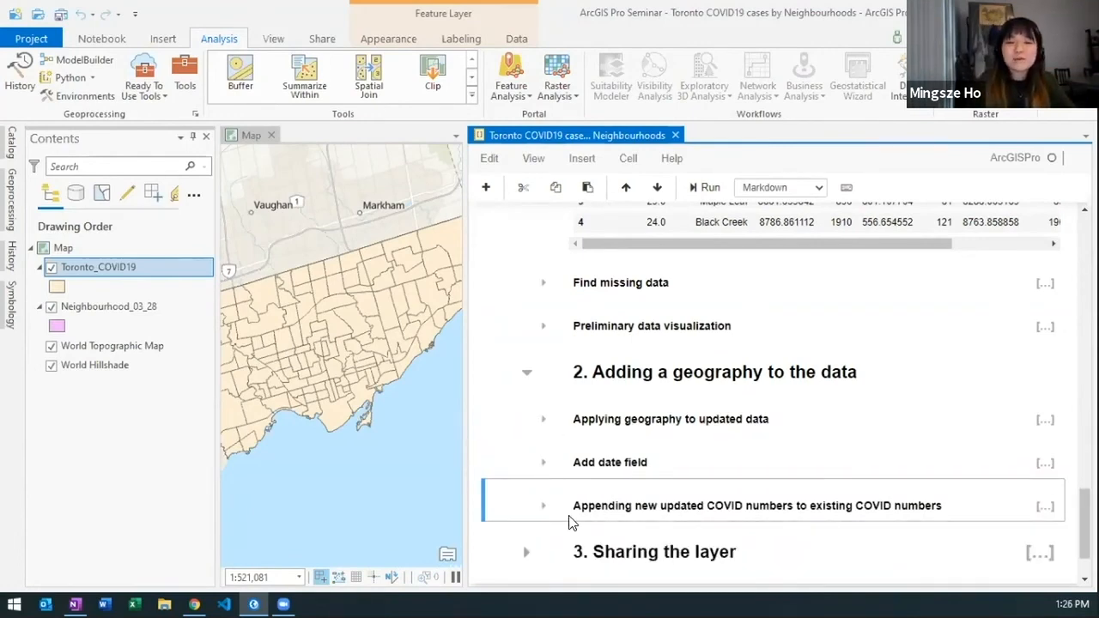
Step: Expand '3. Sharing the layer' to reveal its project path, portal and sharing code
left_click(527, 551)
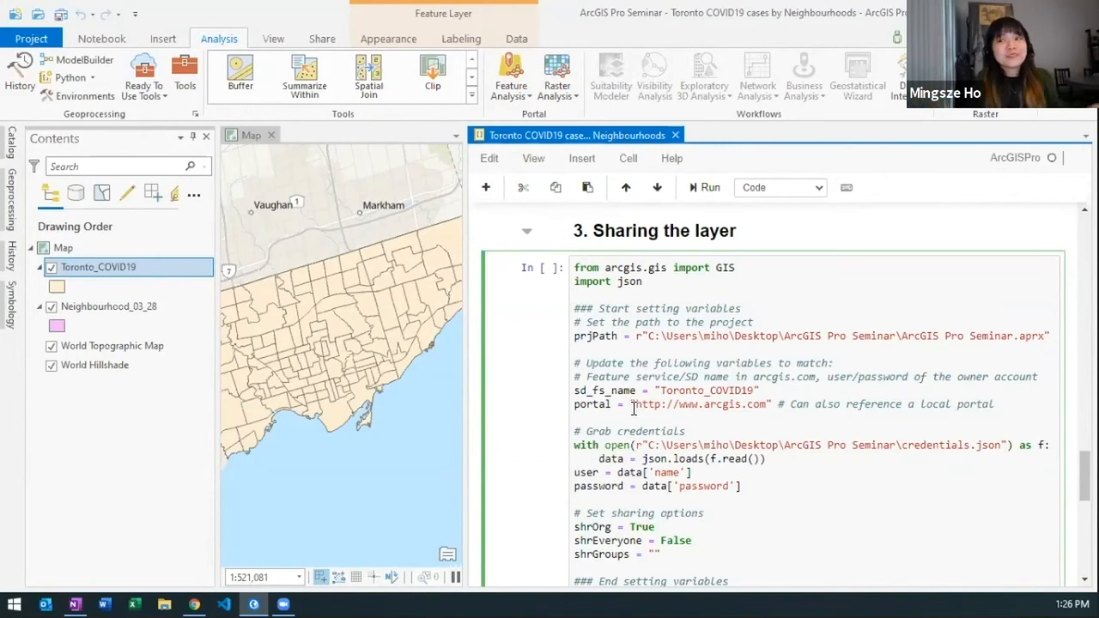
mouse_move(634, 405)
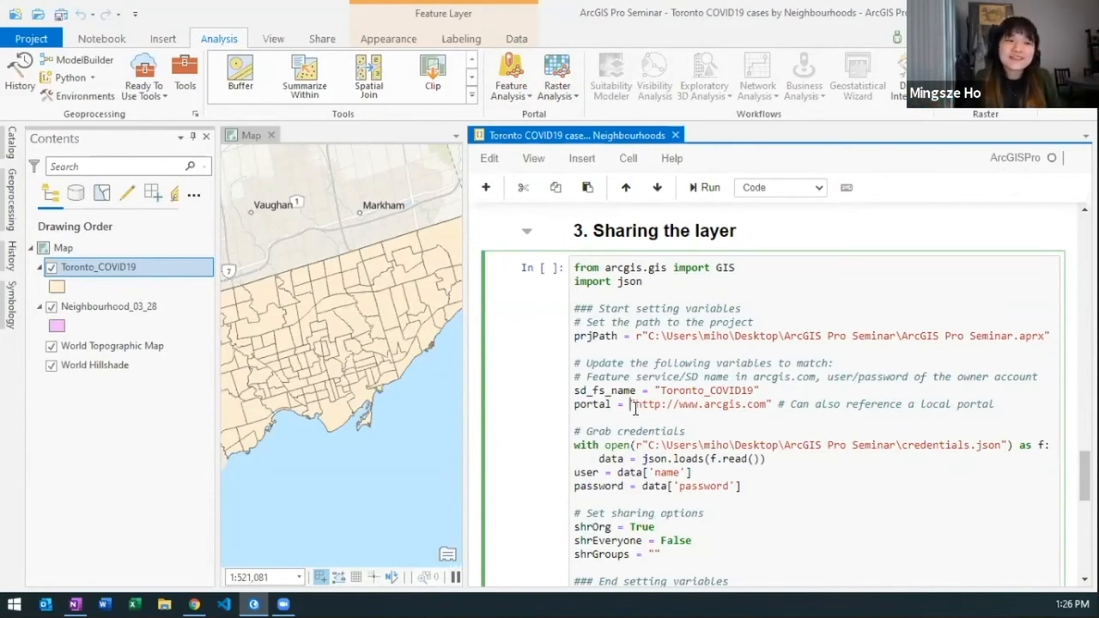